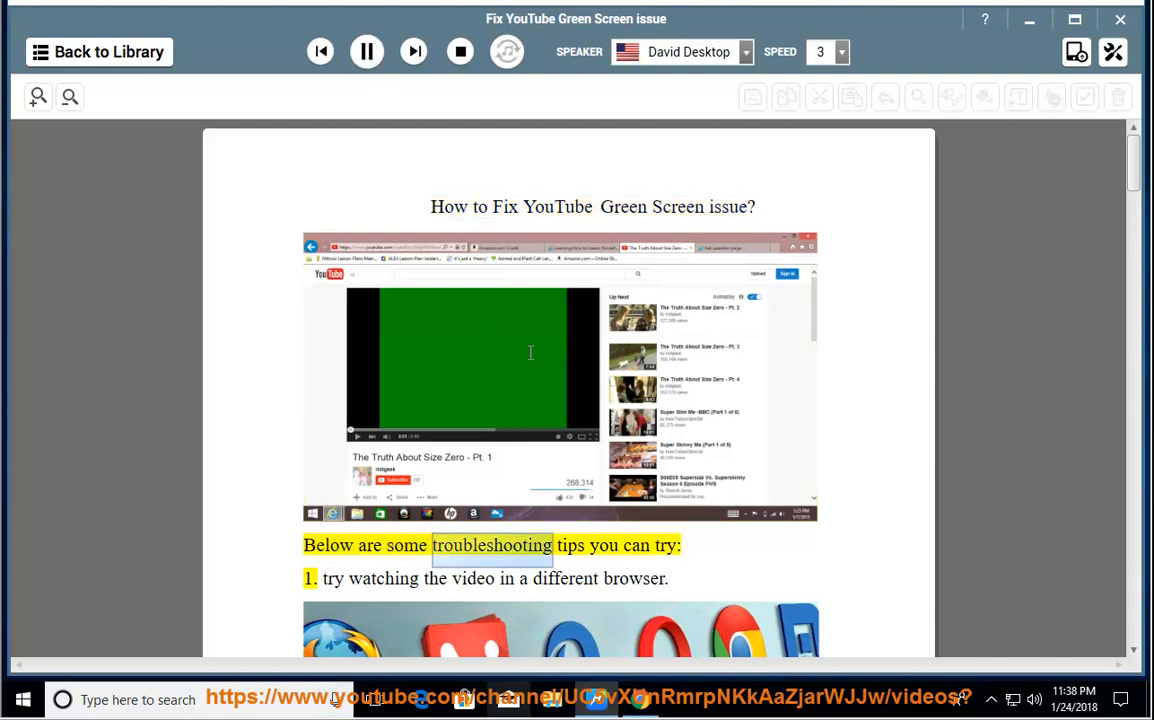
Listen to the guide through tip one about trying a different browser, then pause
scroll(down, 3)
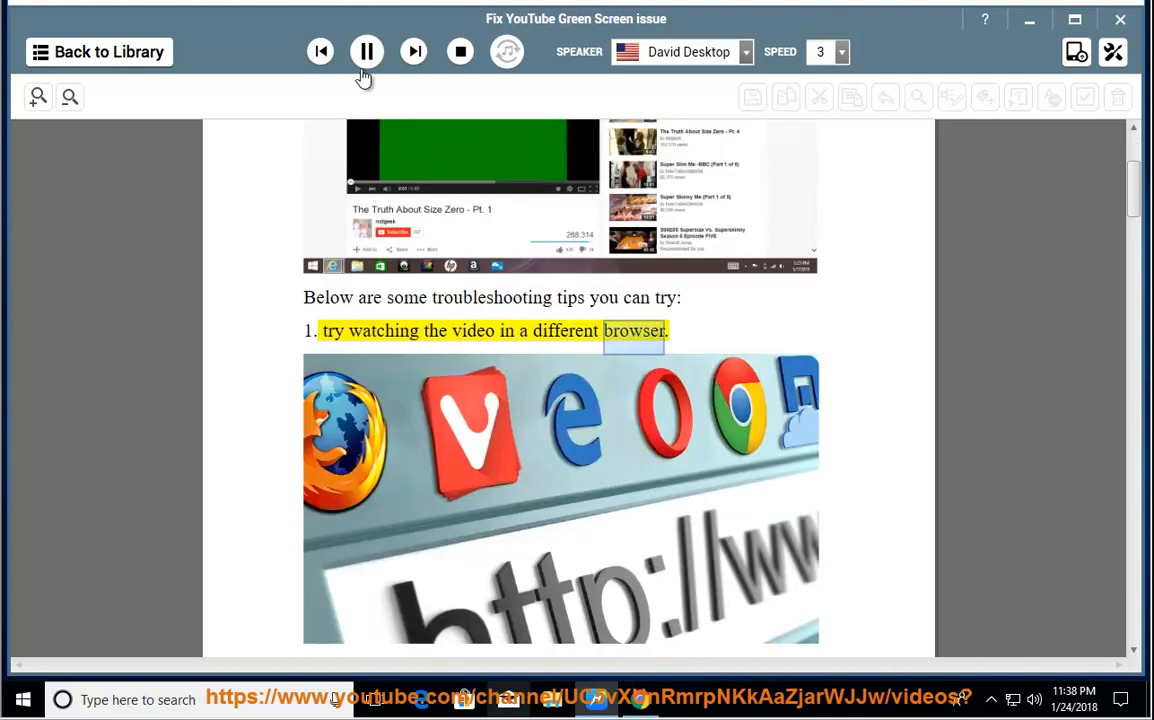
click(366, 51)
text(youtub)
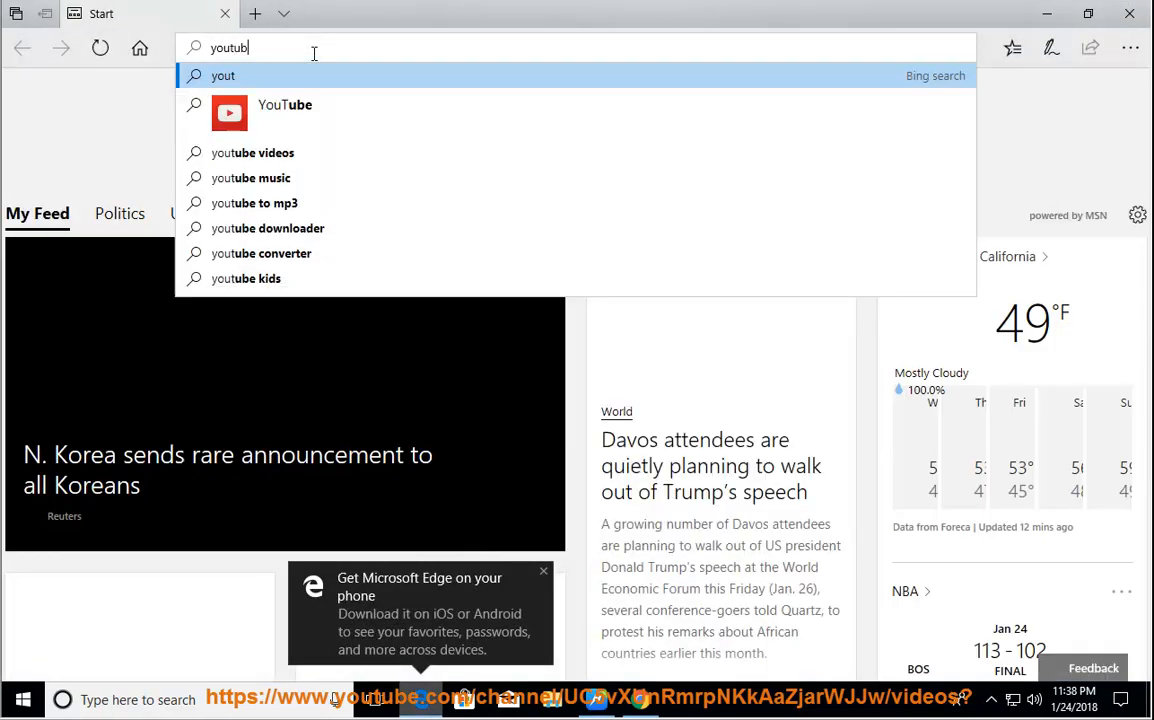
Load YouTube from the address-bar suggestion, play the trailer, then return to the guide
click(285, 104)
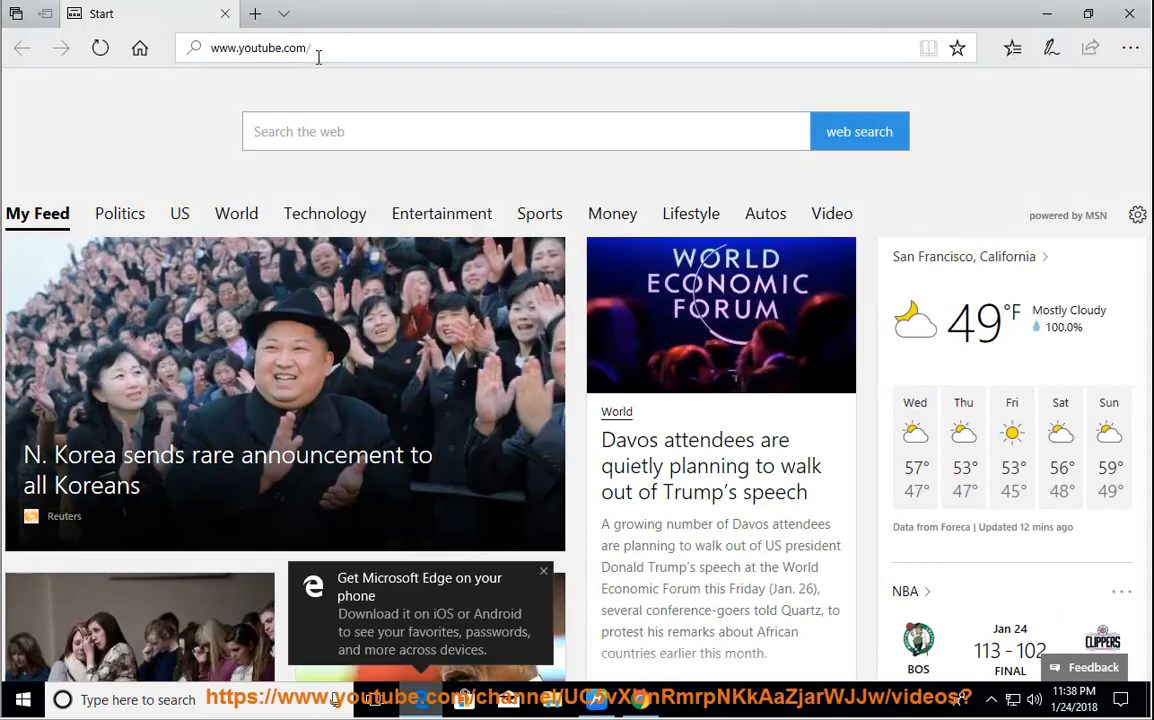
key(Return)
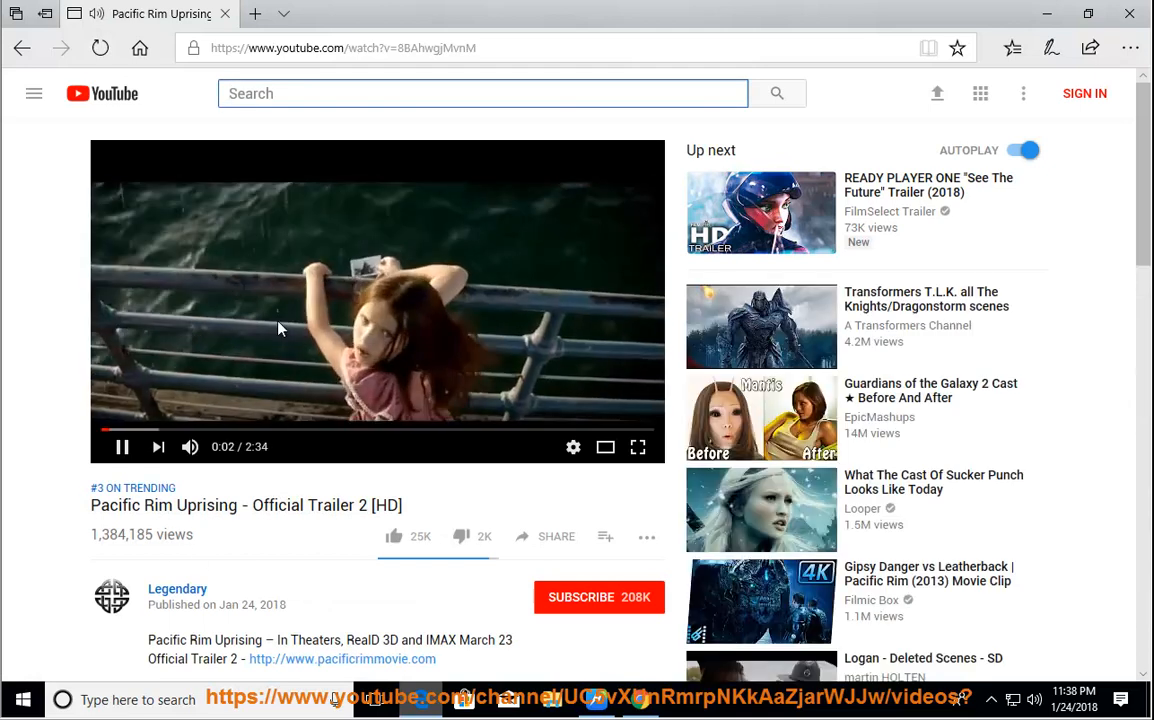
click(122, 447)
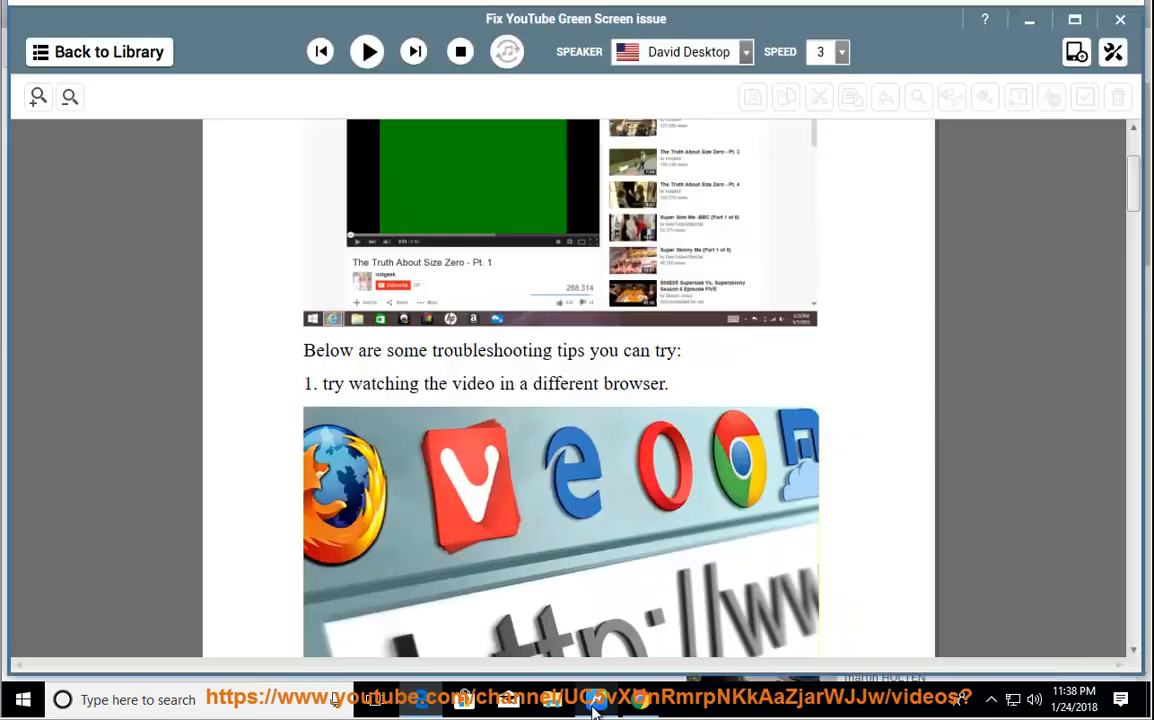
Read tip two on disabling hardware acceleration in Chrome and Firefox, then stop
click(366, 51)
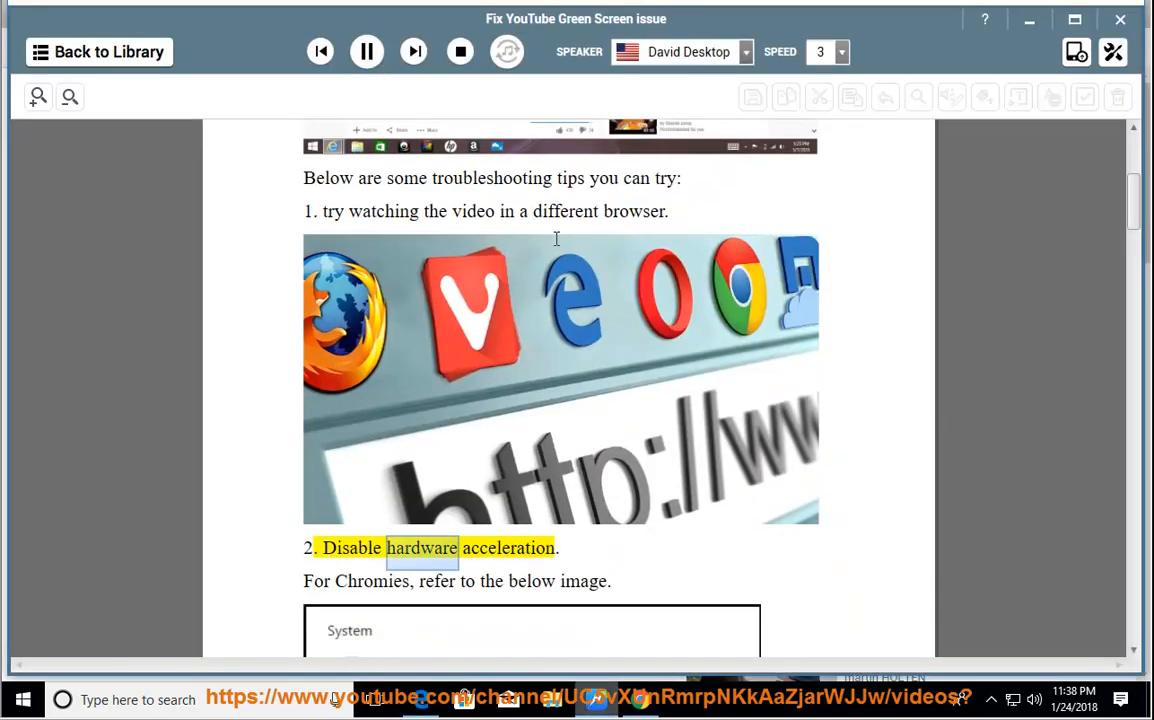
scroll(down, 3)
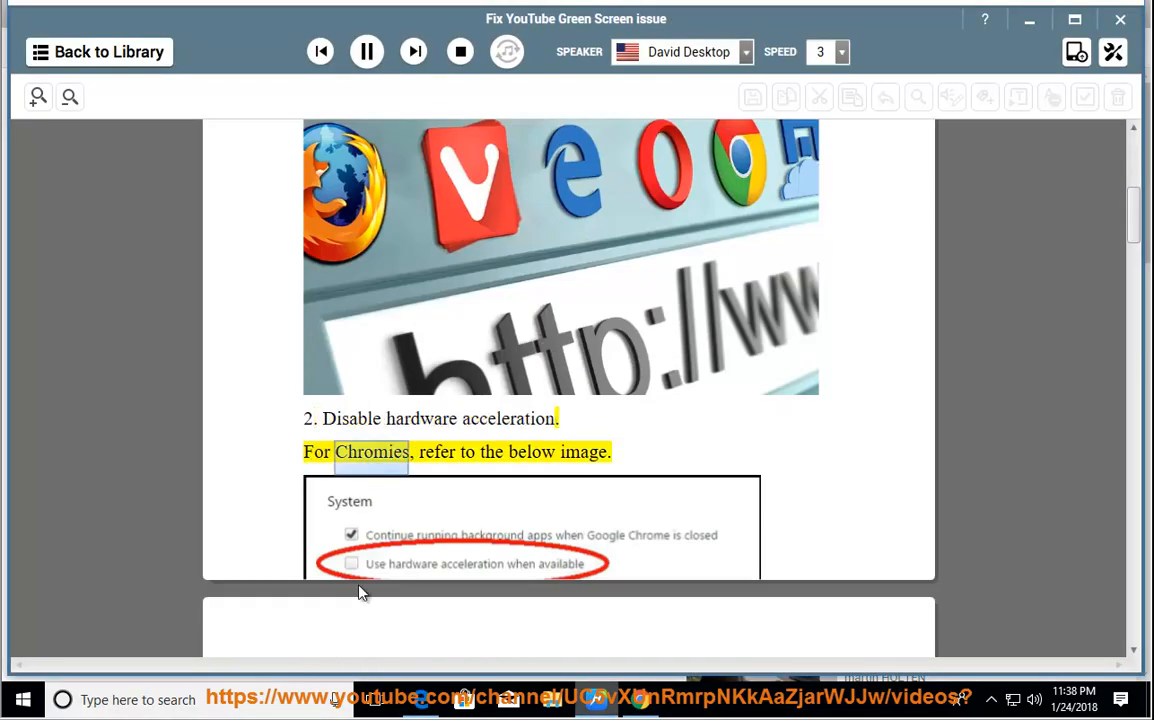
scroll(down, 3)
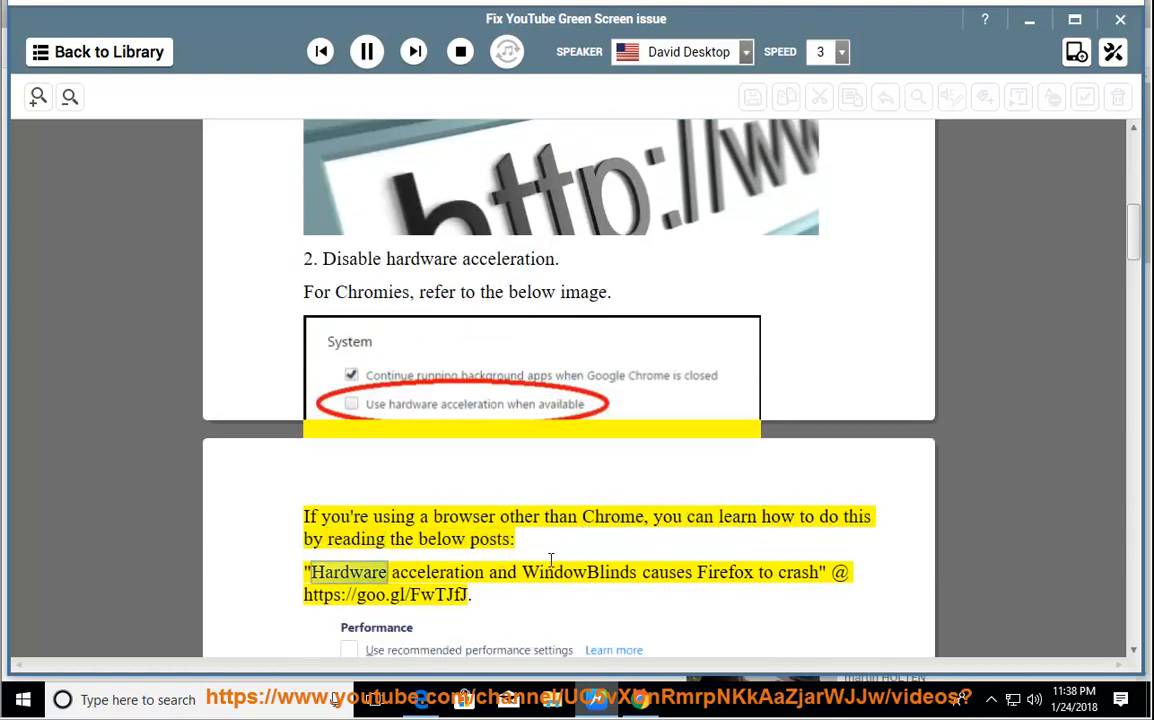
scroll(down, 3)
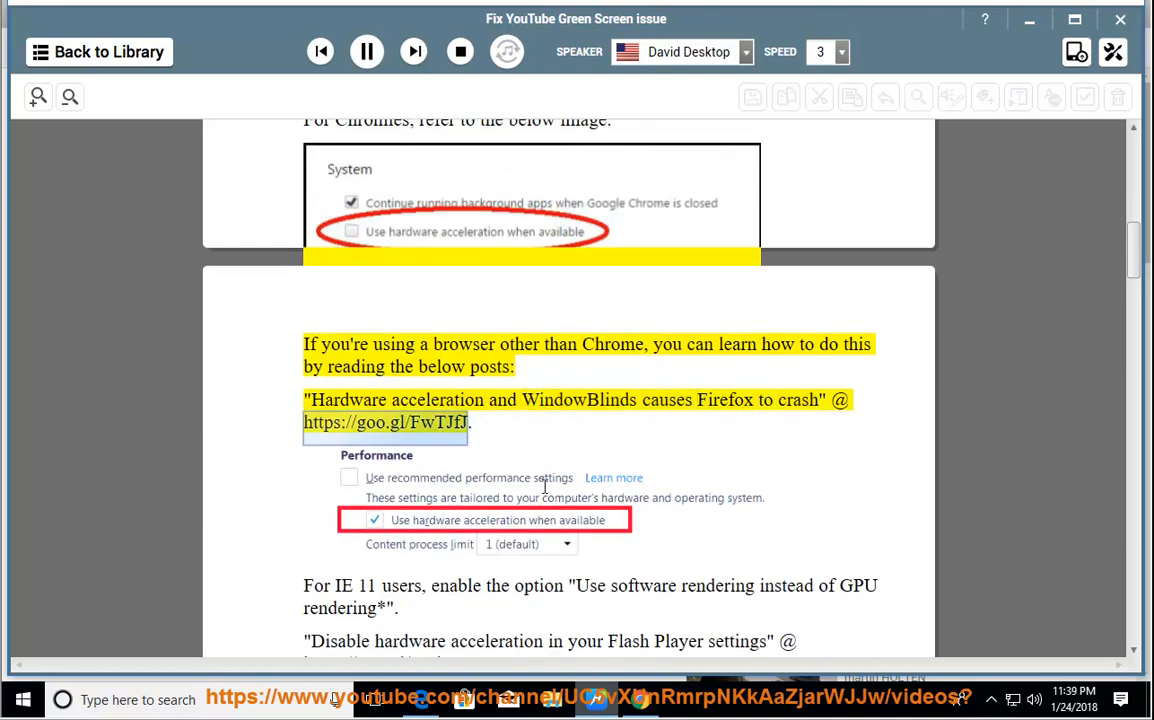
mouse_move(478, 268)
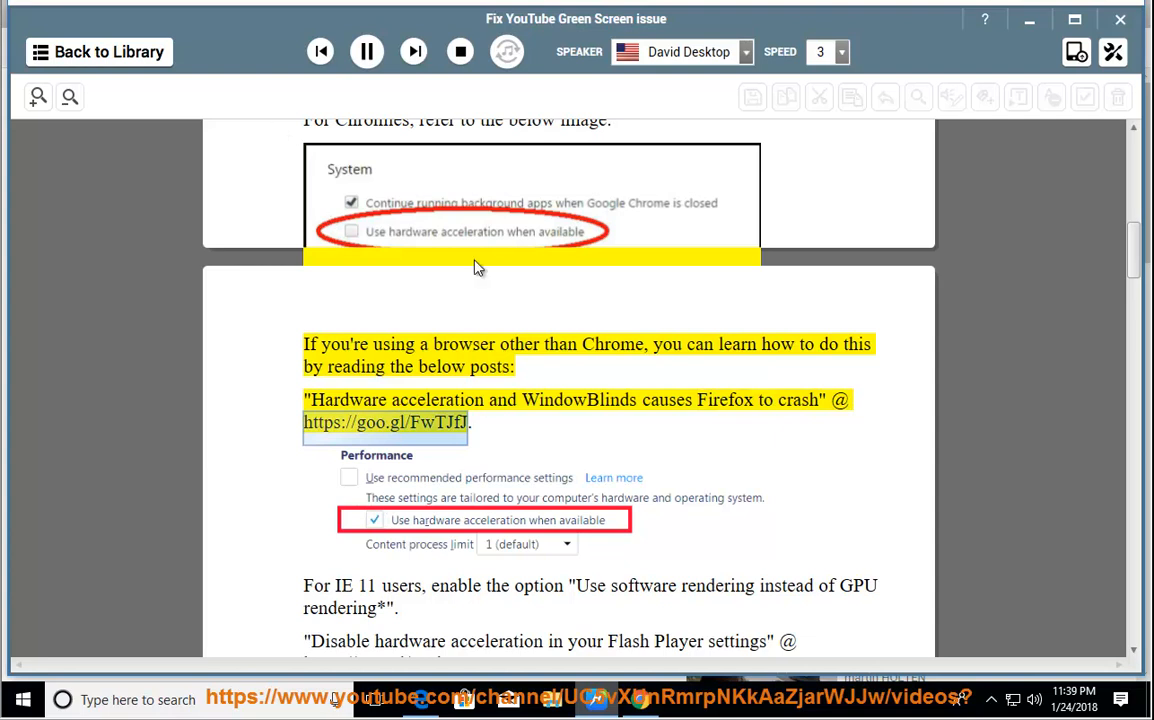
click(366, 51)
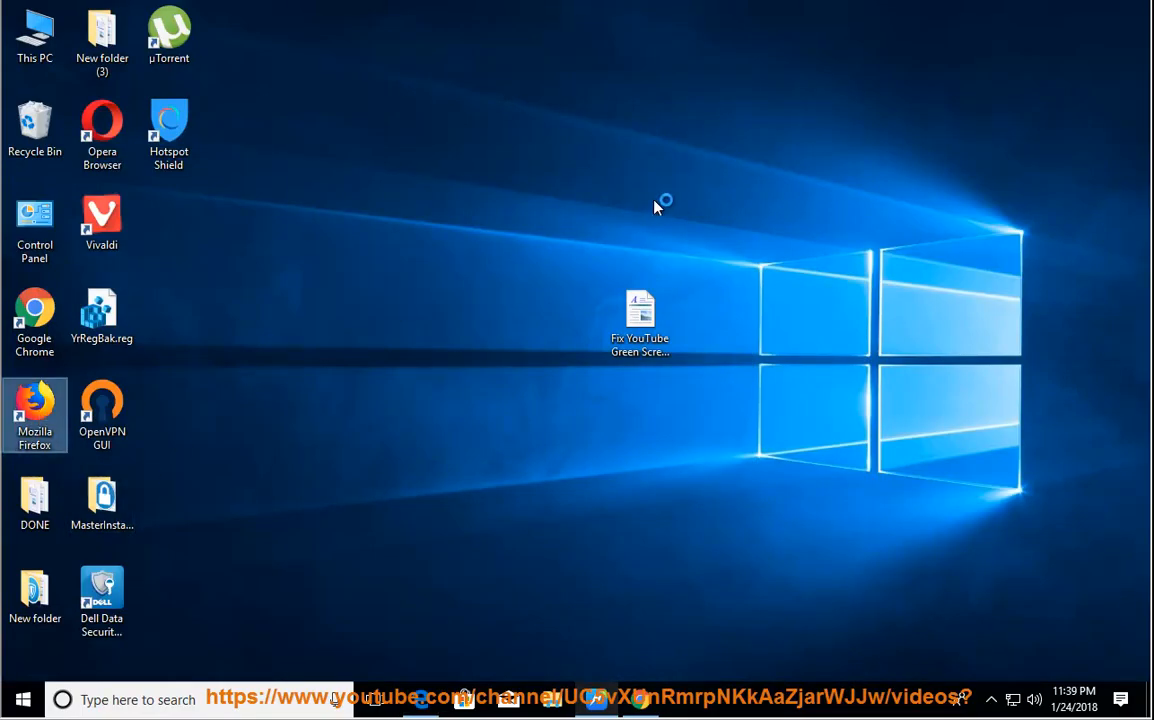
mouse_move(656, 208)
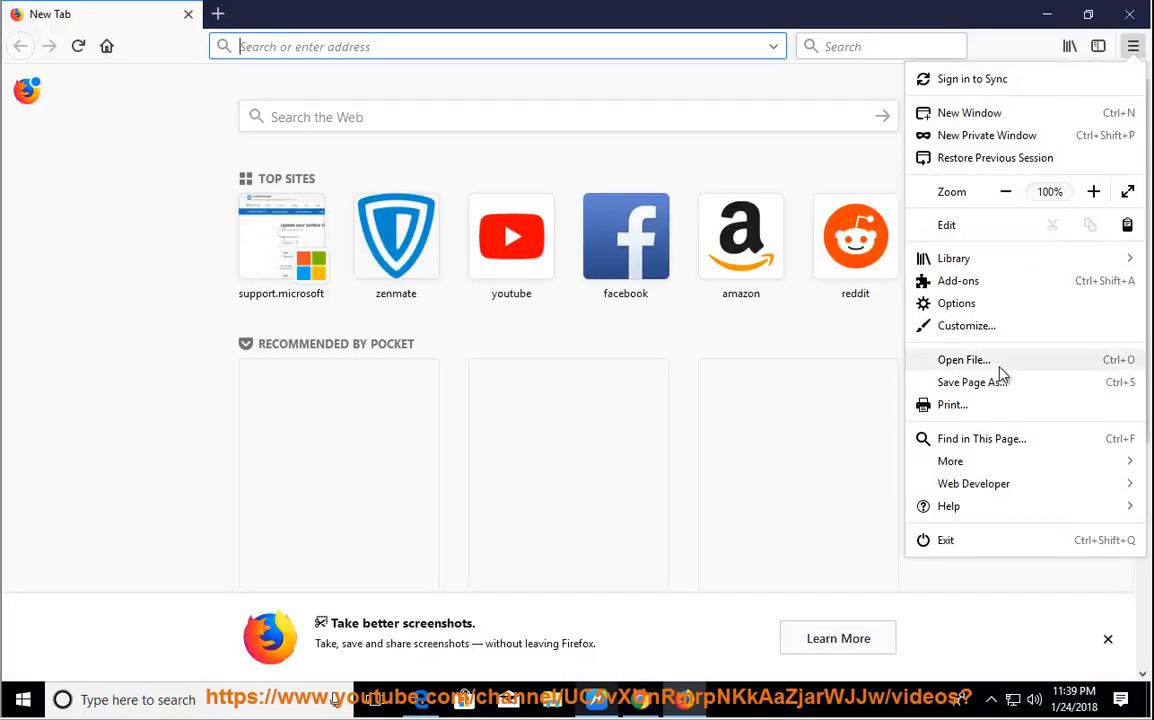
Open Firefox's Options page and scroll through the General settings
click(956, 303)
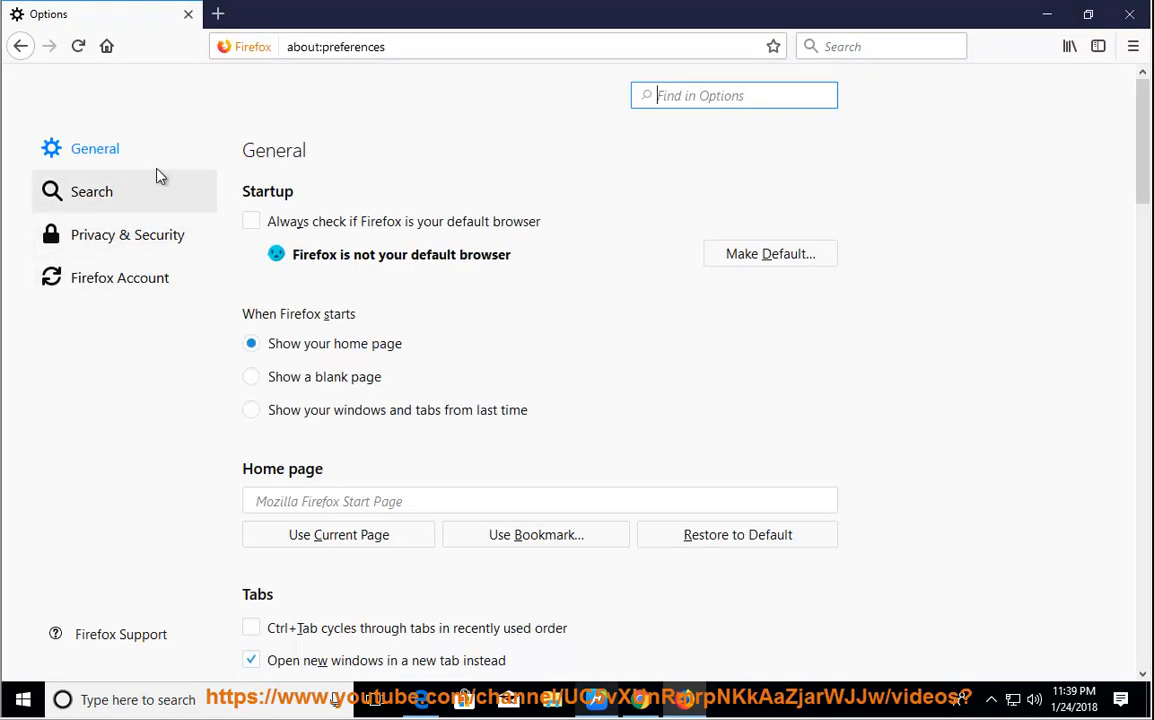
mouse_move(490, 430)
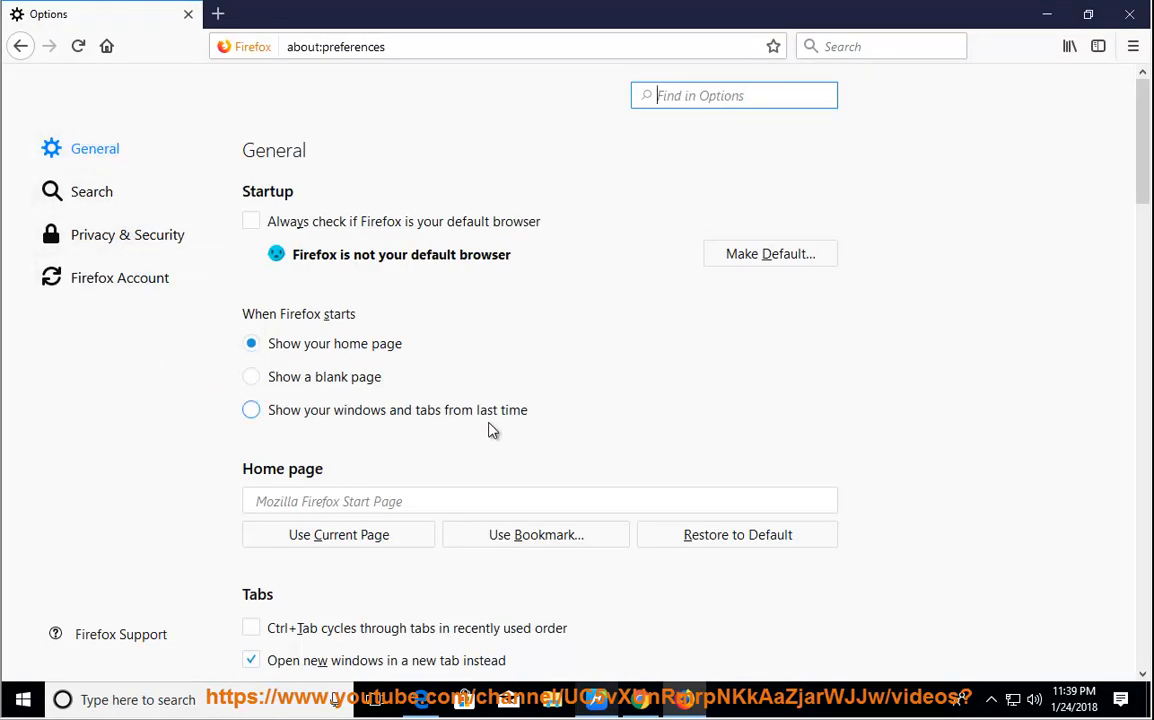
scroll(down, 3)
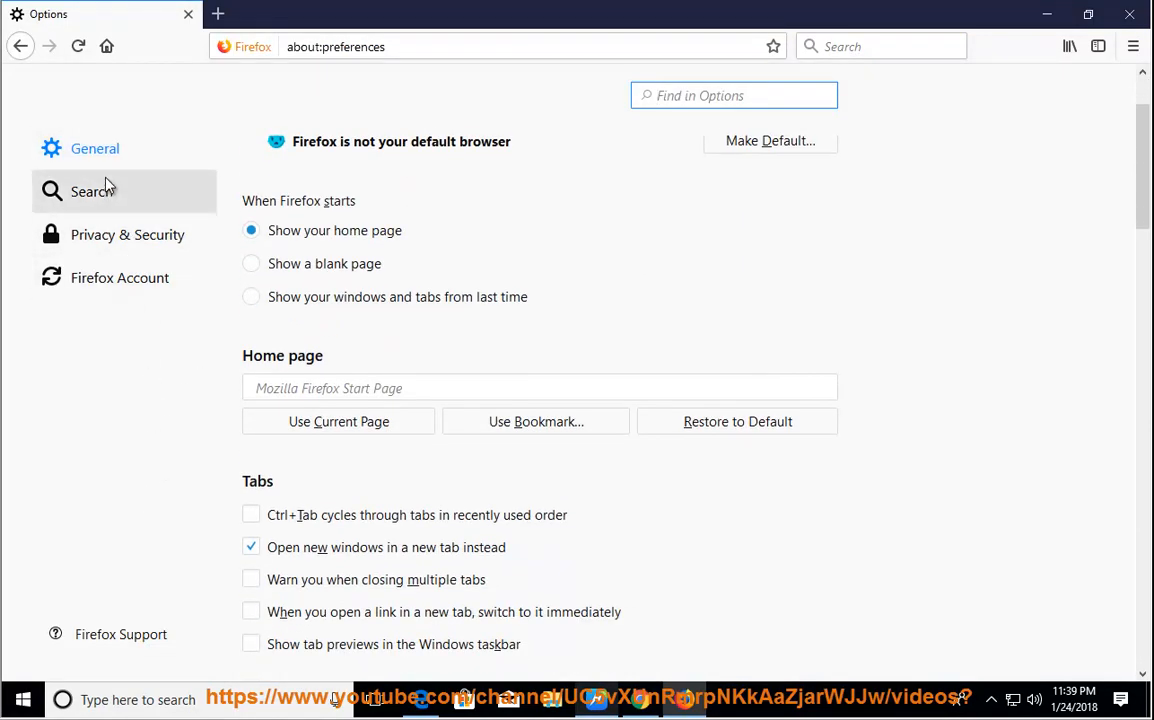
mouse_move(119, 240)
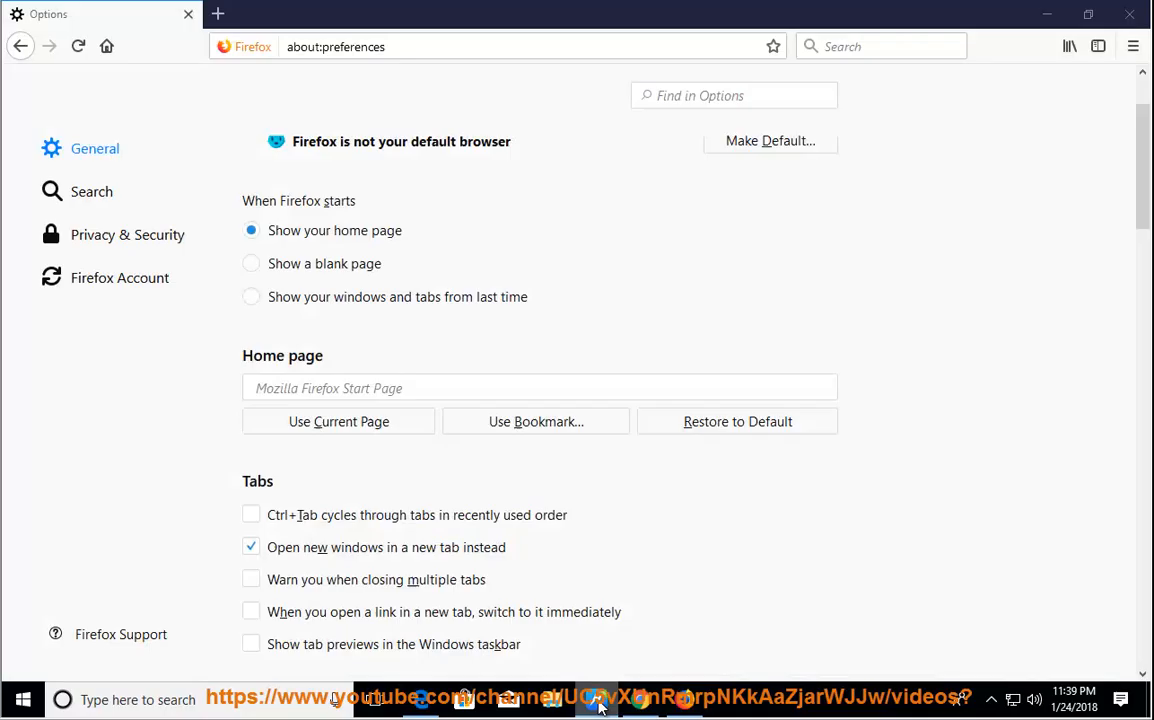
Search options for 'hard' and toggle recommended performance settings to reveal hardware acceleration
text(hard)
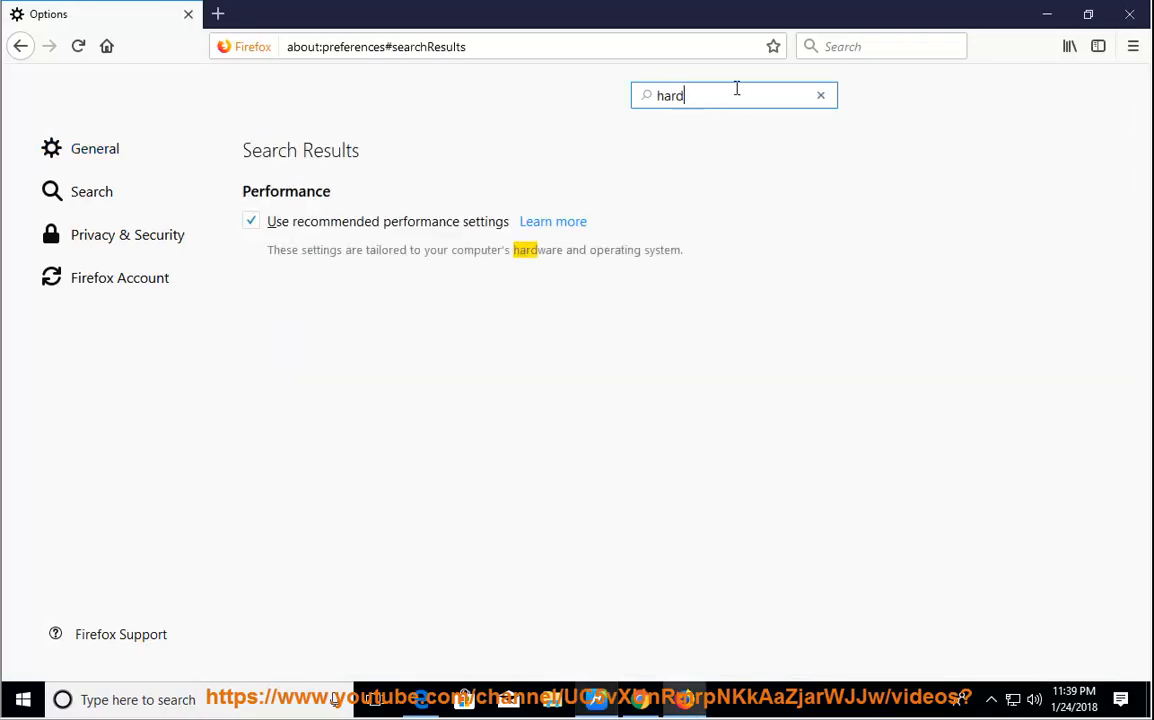
mouse_move(538, 253)
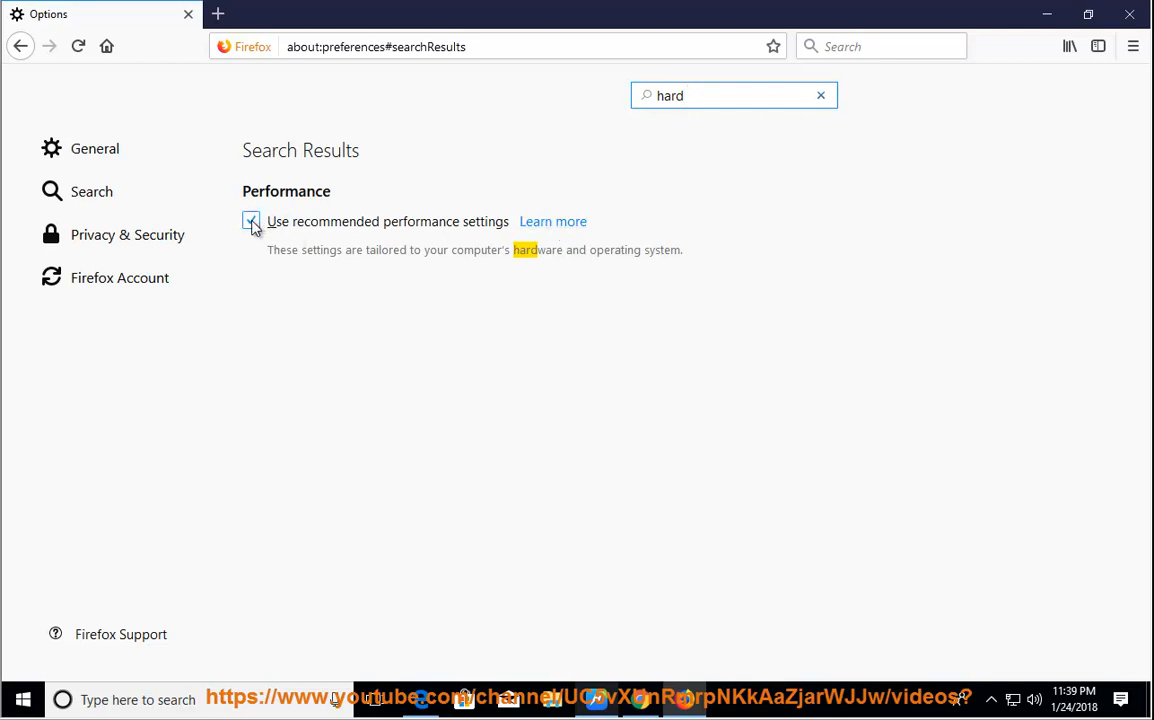
click(251, 221)
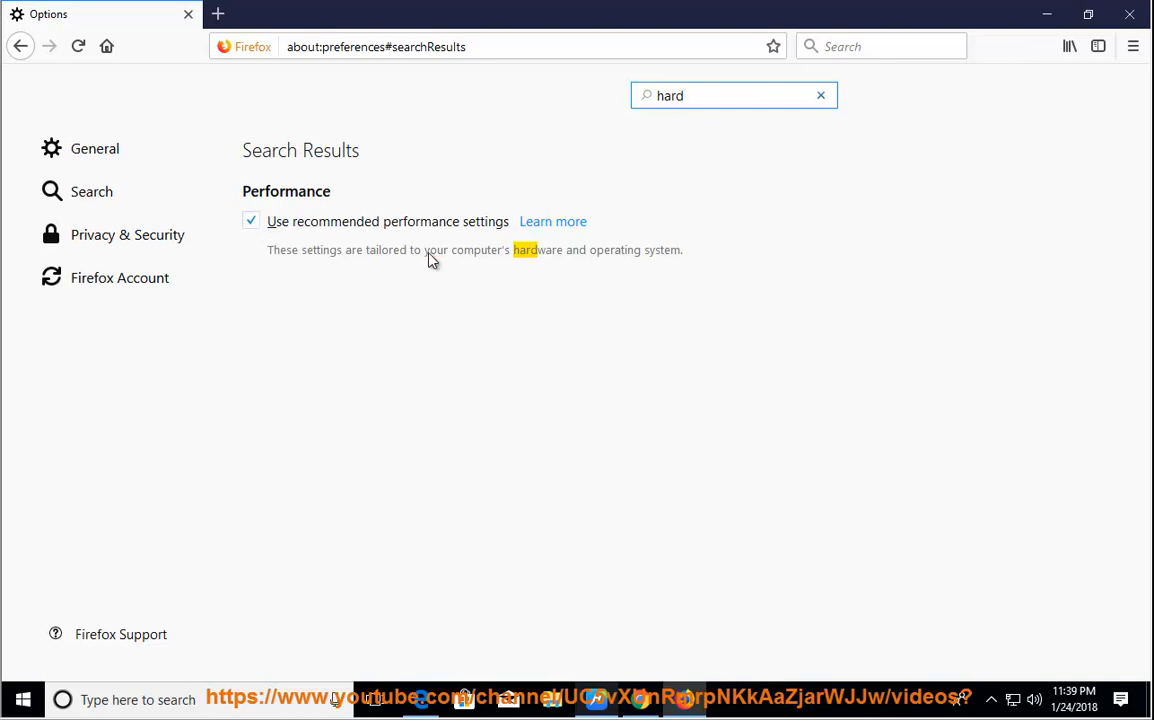
click(250, 221)
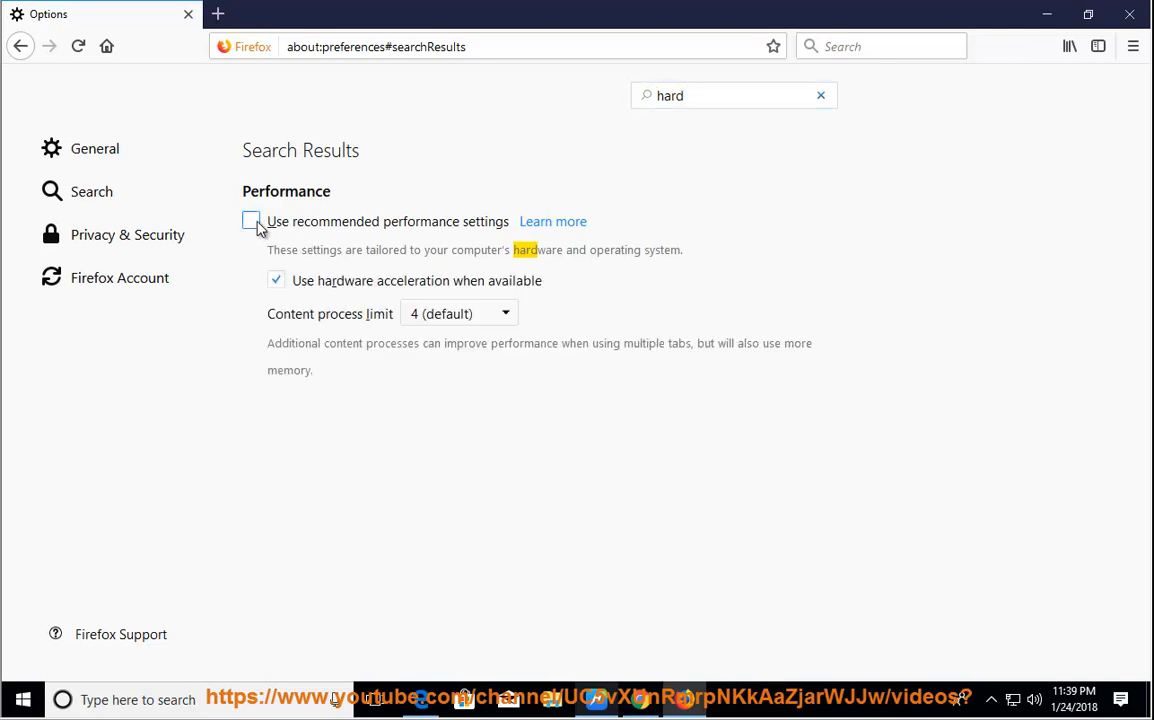
click(251, 221)
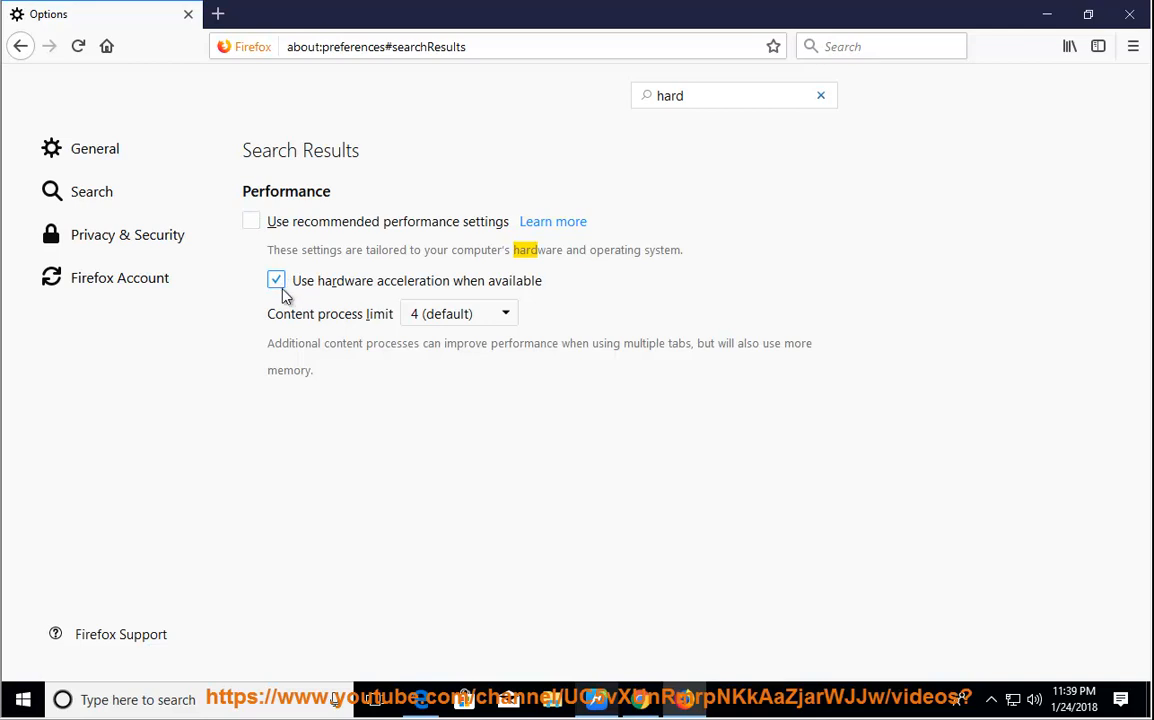
click(250, 221)
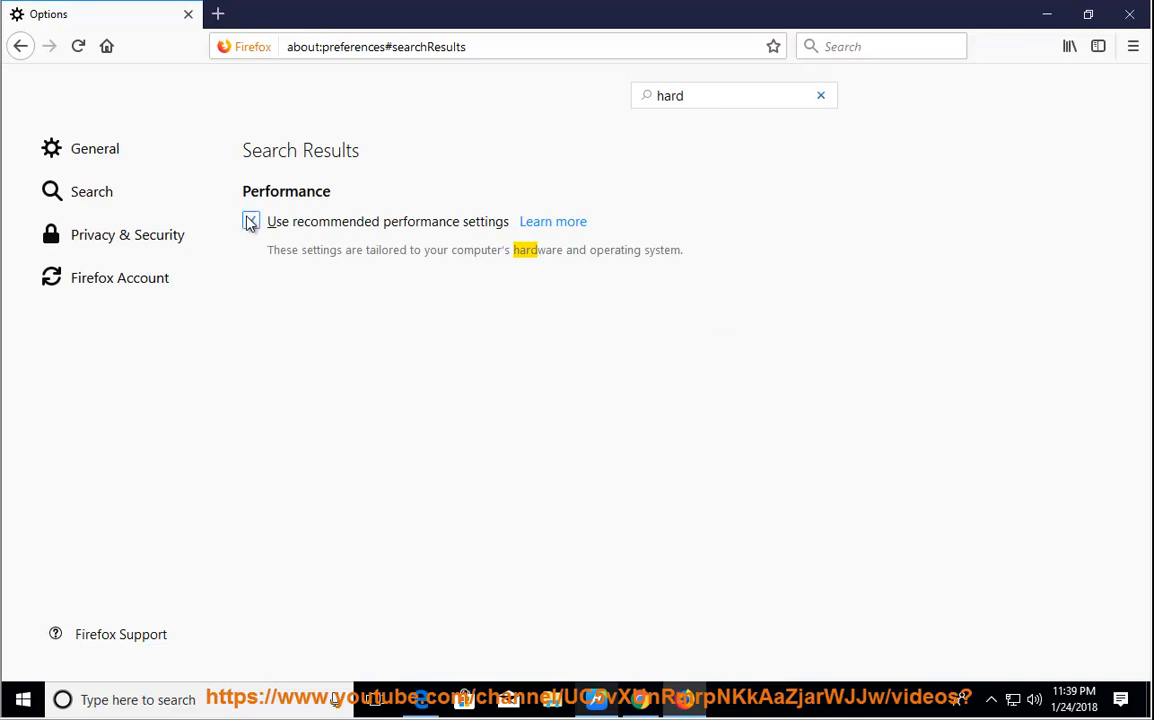
click(250, 221)
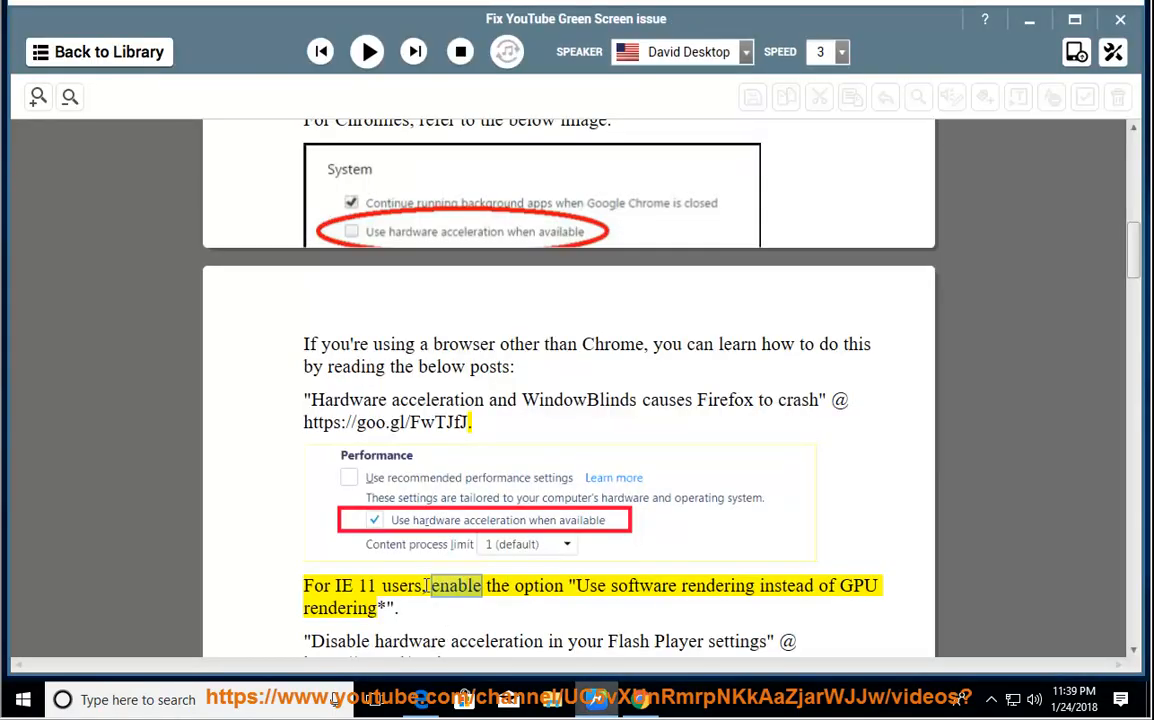
Read the IE 11 software-rendering tip aloud, then start a Windows search
click(366, 51)
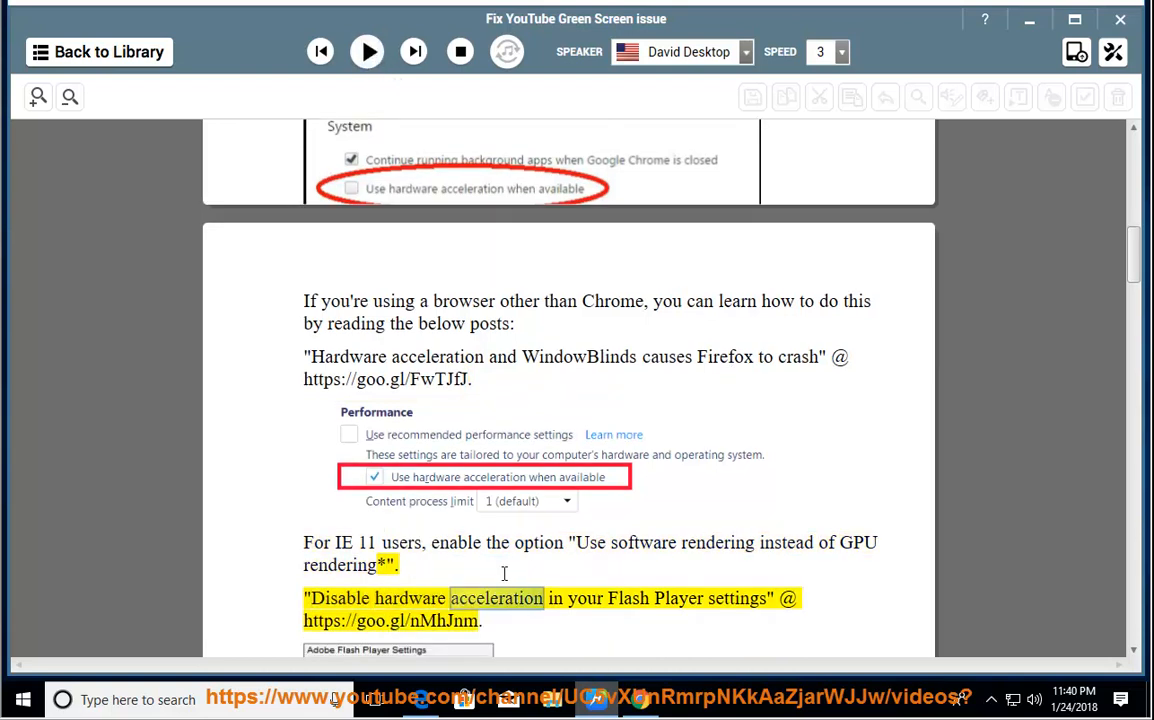
double_click(362, 542)
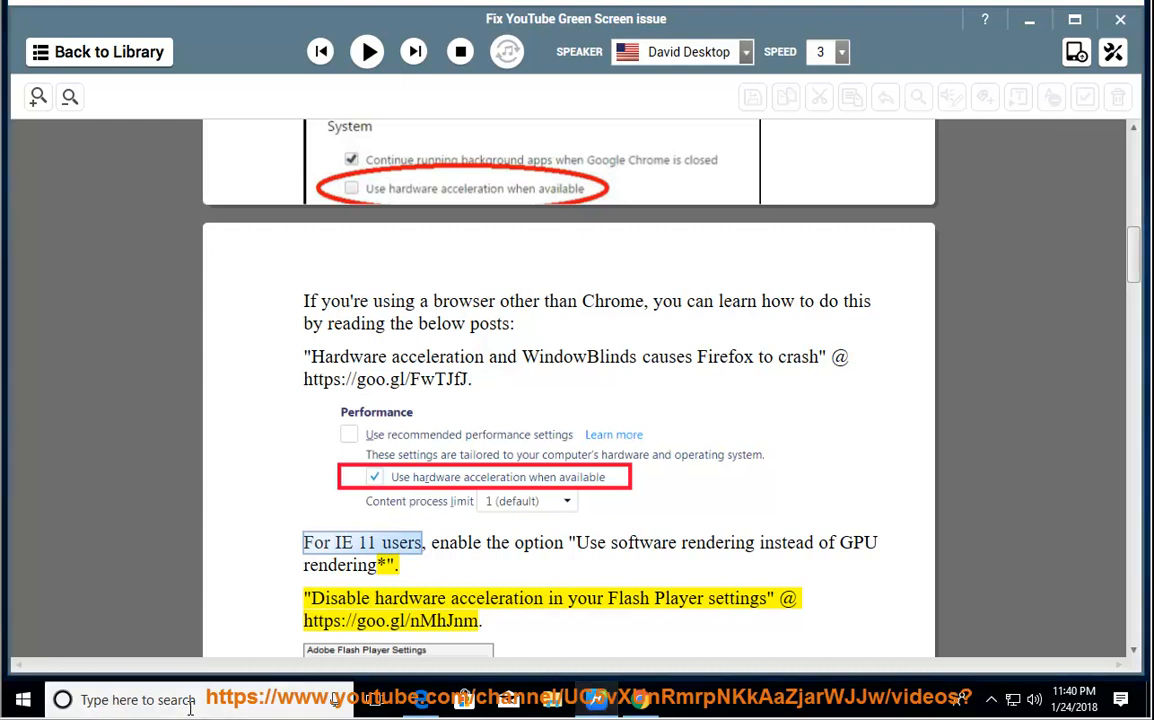
Launch Internet Explorer via 'ie' search and open Internet Options' advanced rendering setting
text(ie)
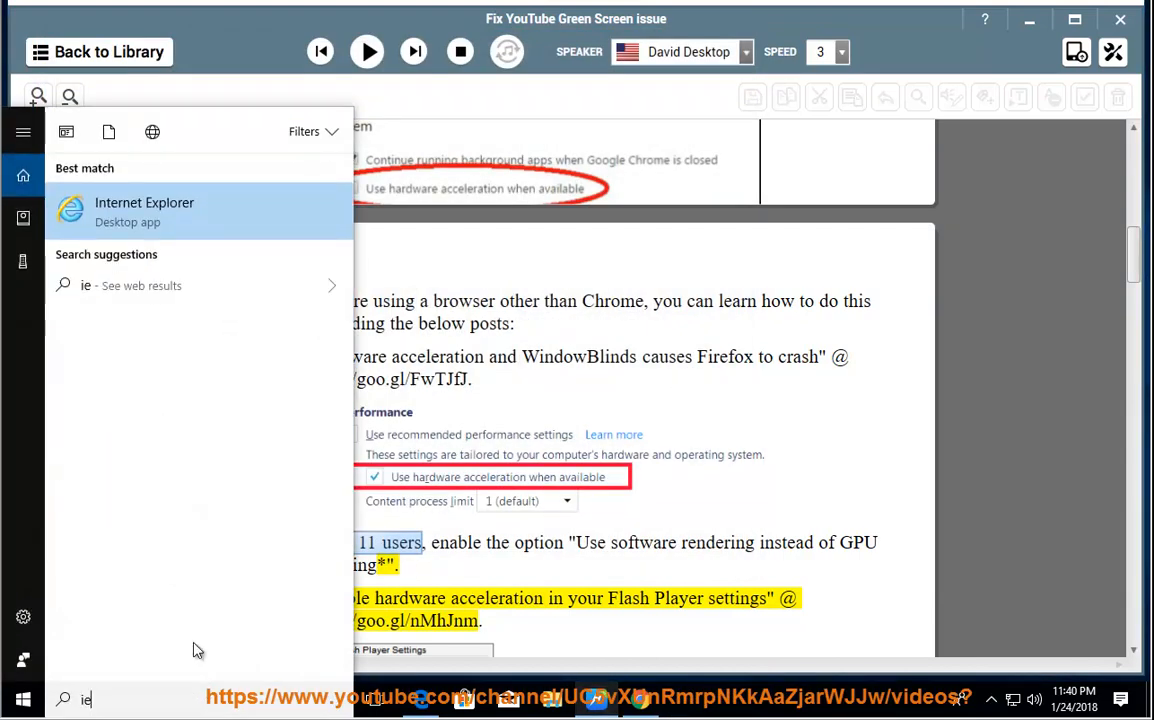
click(144, 211)
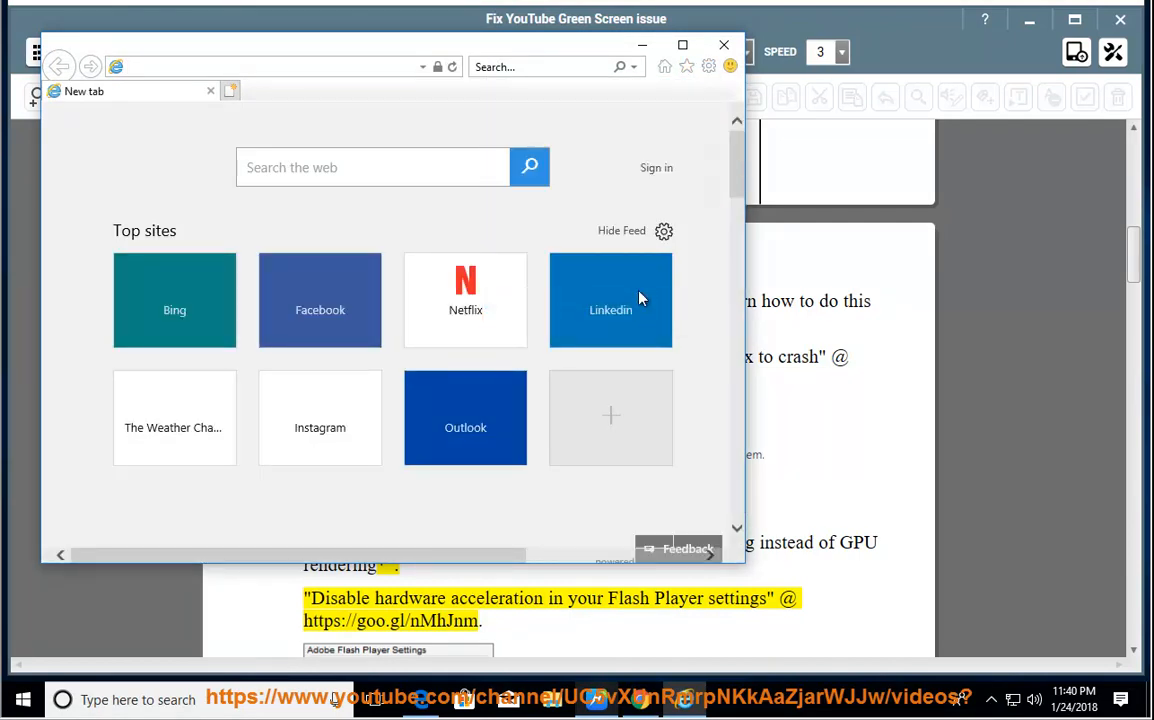
click(709, 66)
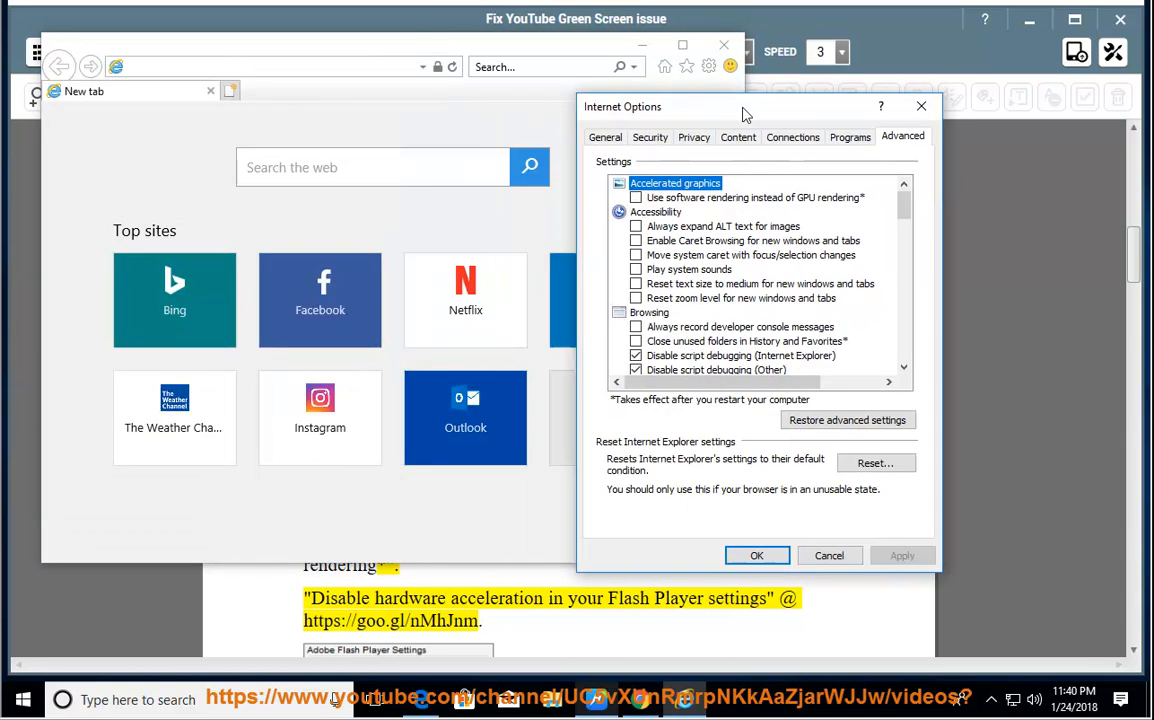
drag(745, 107, 790, 171)
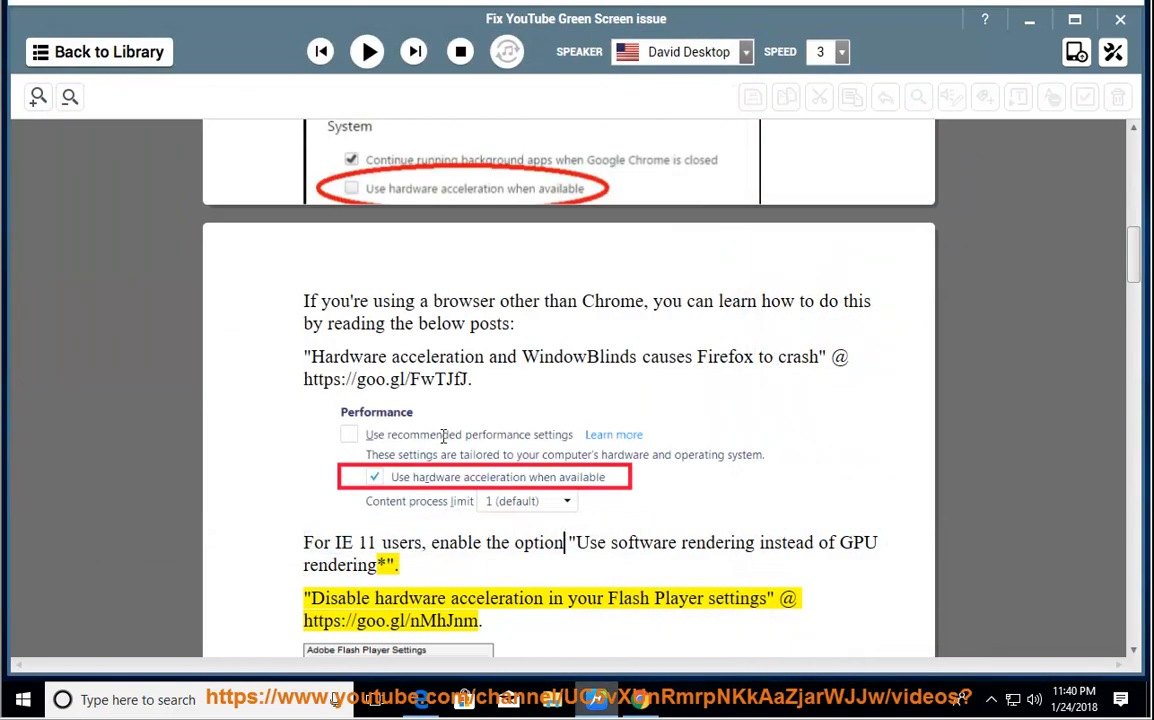
Read the Flash Player, display-adapter and graphics-driver update tips aloud, then pause
click(366, 51)
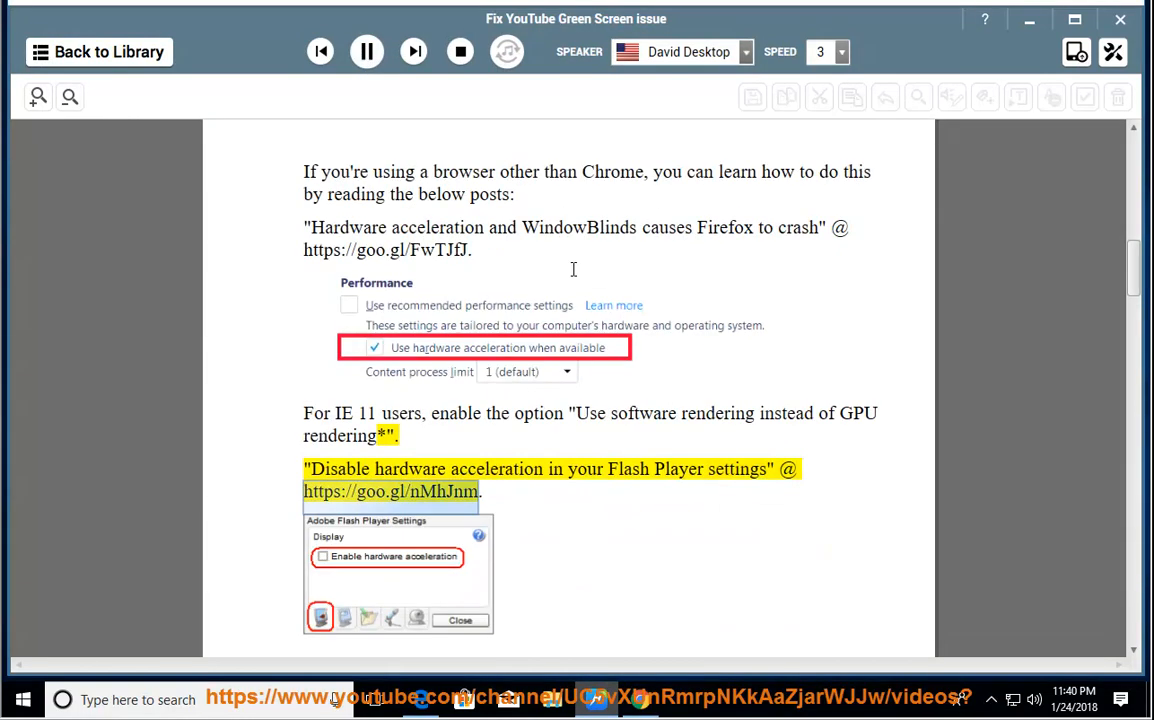
scroll(down, 3)
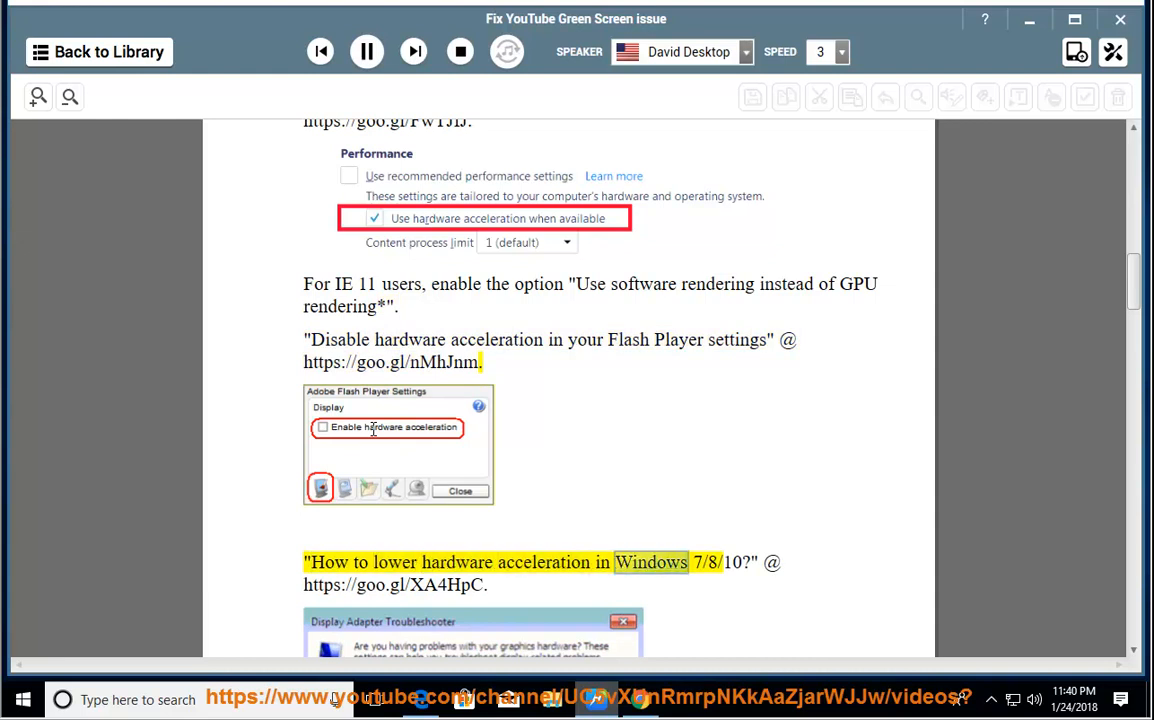
scroll(down, 3)
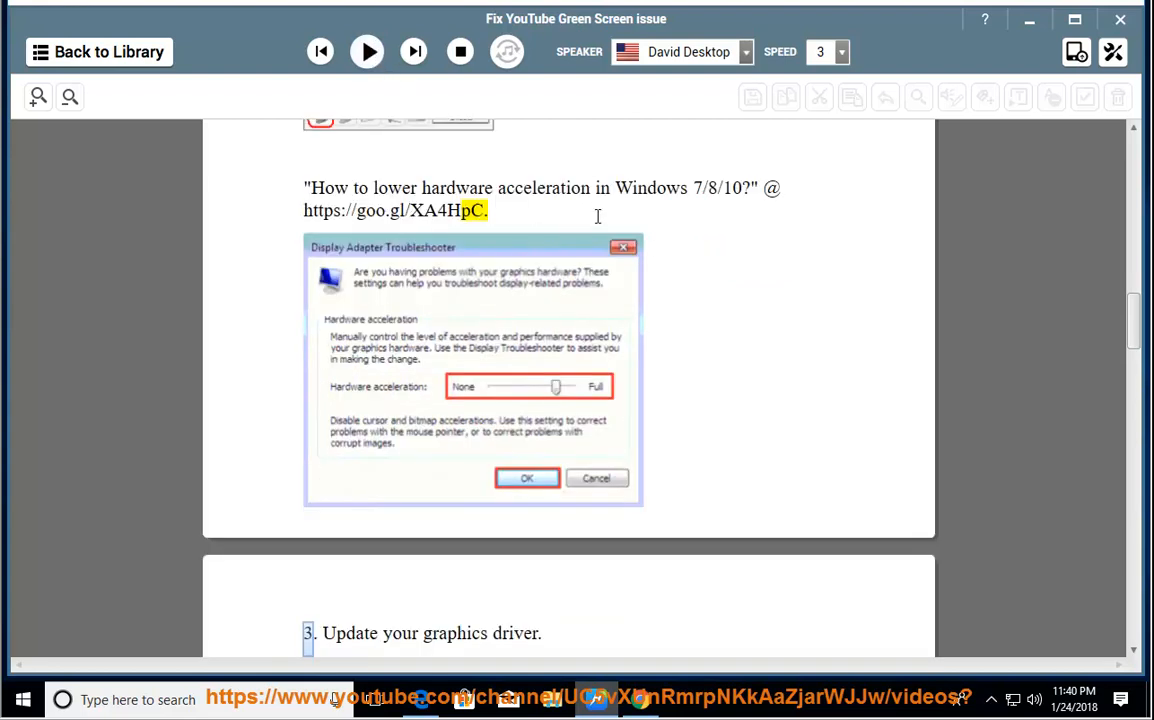
click(366, 51)
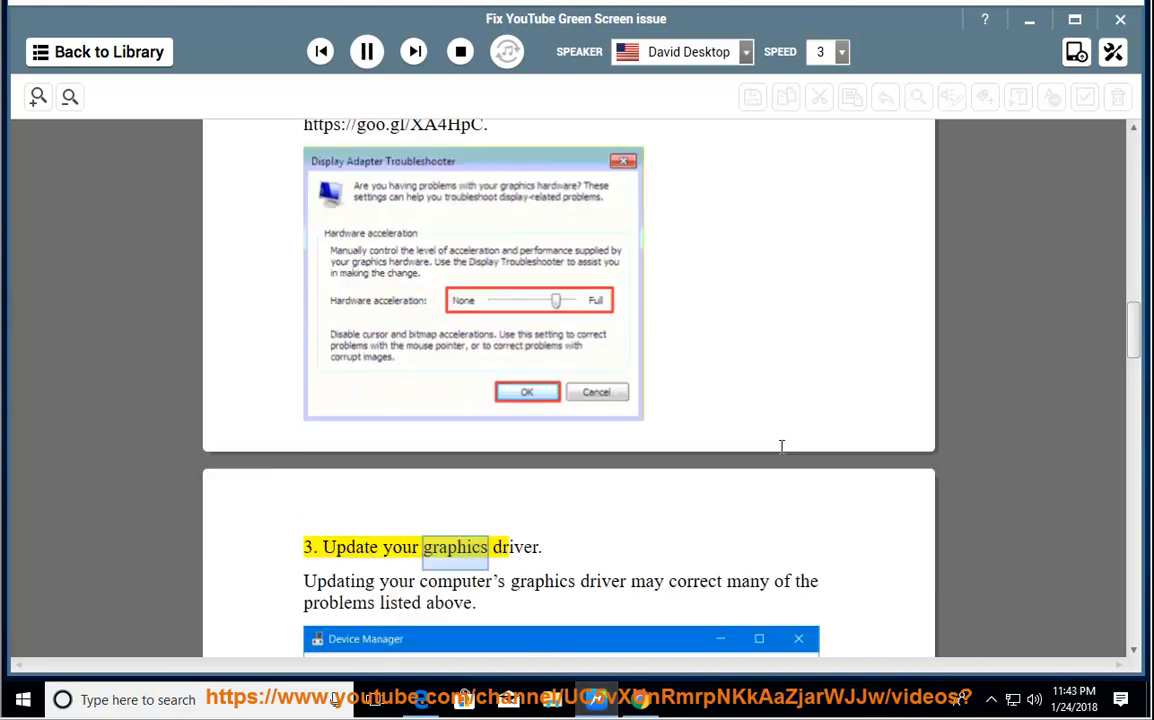
scroll(down, 3)
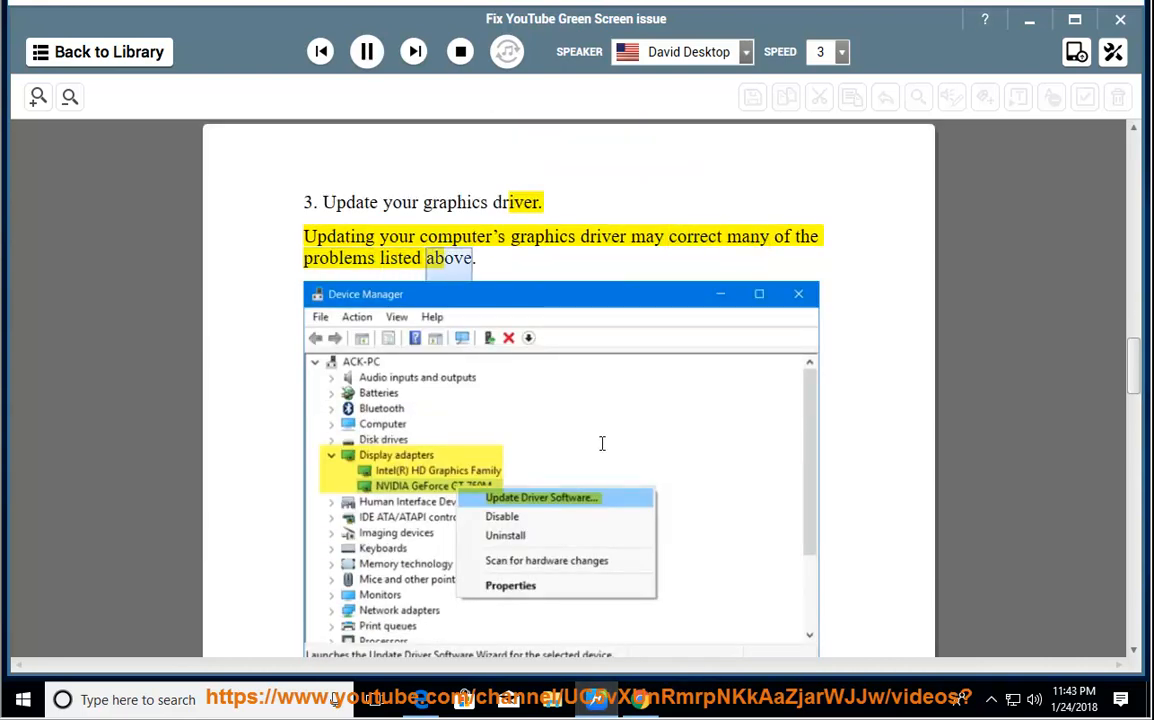
scroll(down, 3)
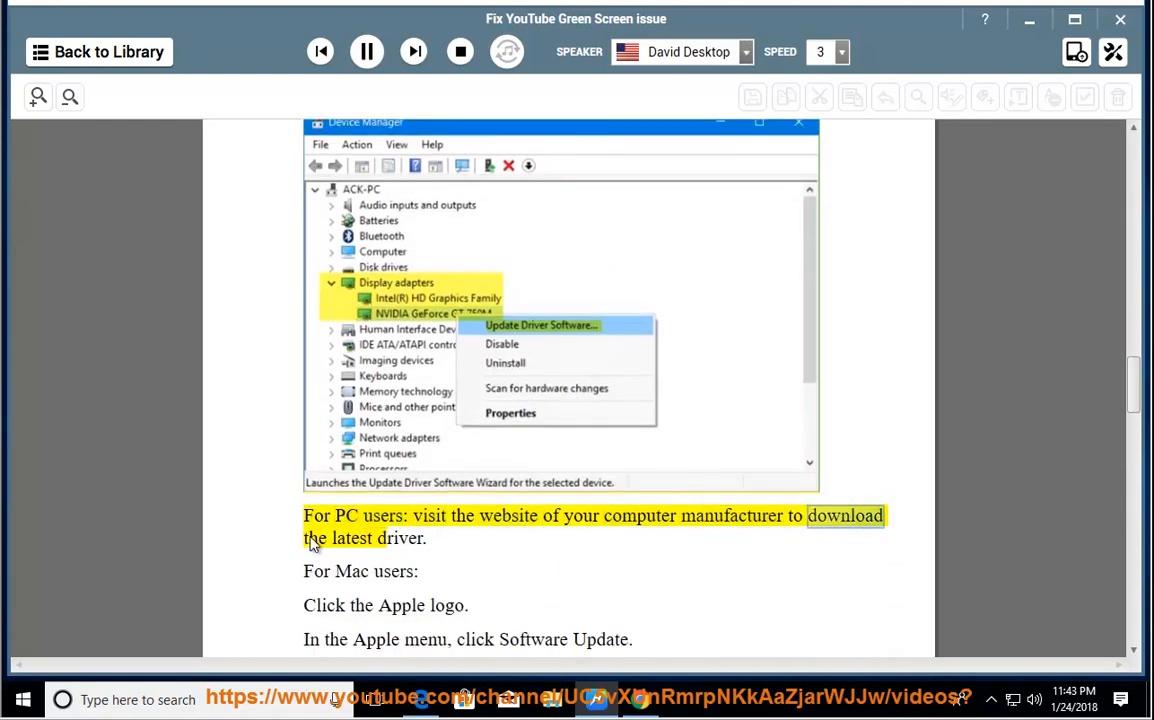
click(366, 51)
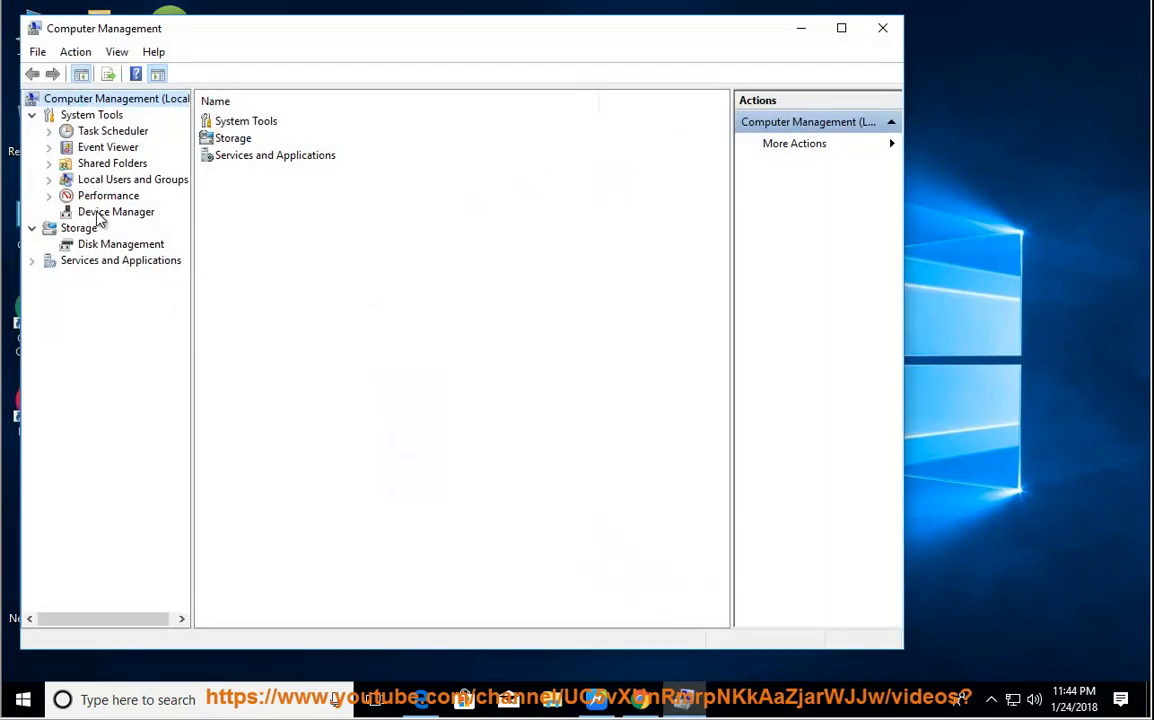
Show Update driver for the VMware SVGA 3D adapter in Device Manager, then resume reading
click(116, 211)
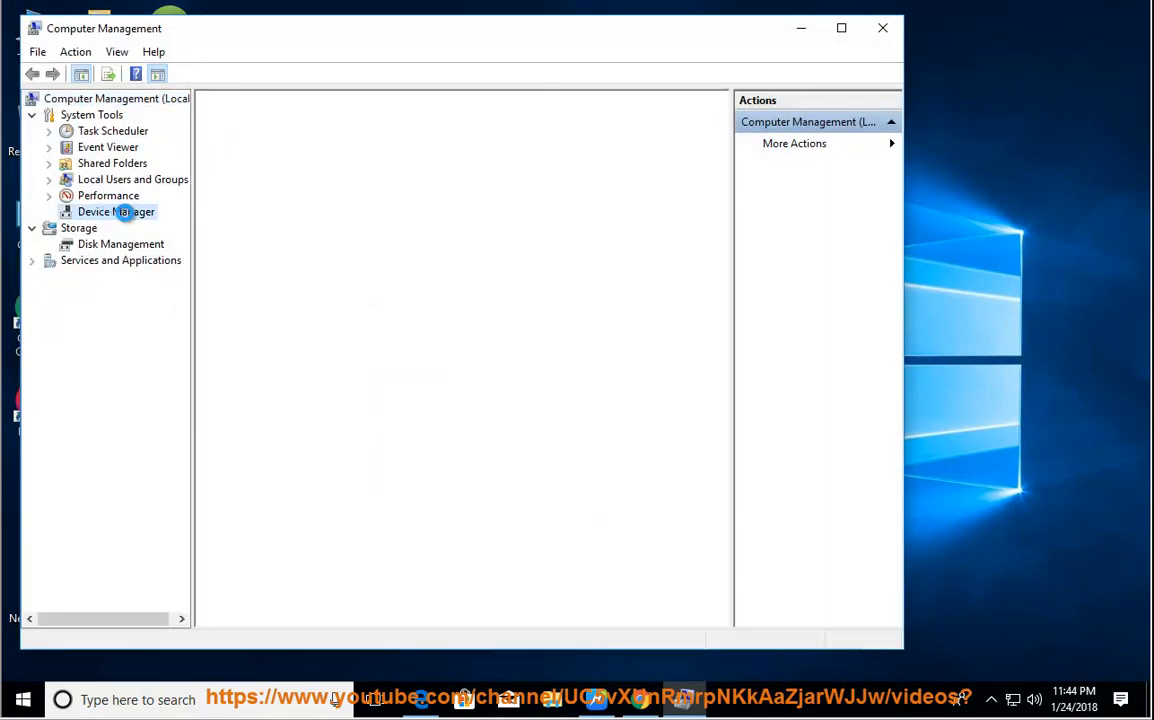
click(115, 211)
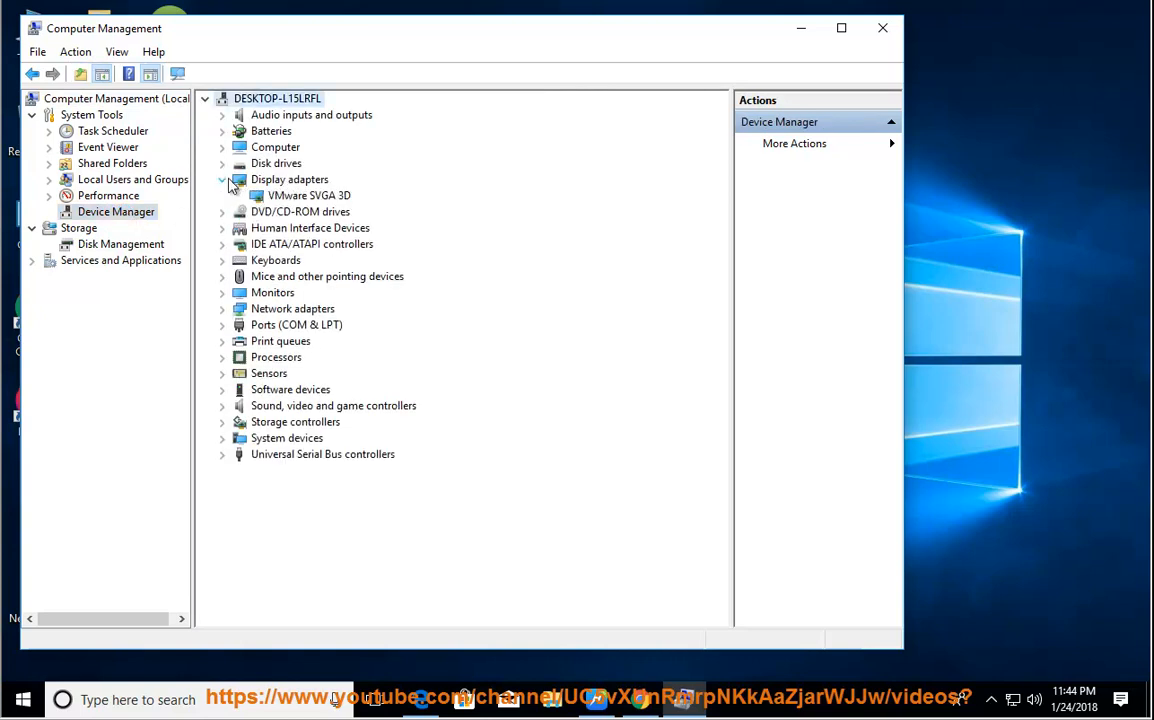
right_click(309, 195)
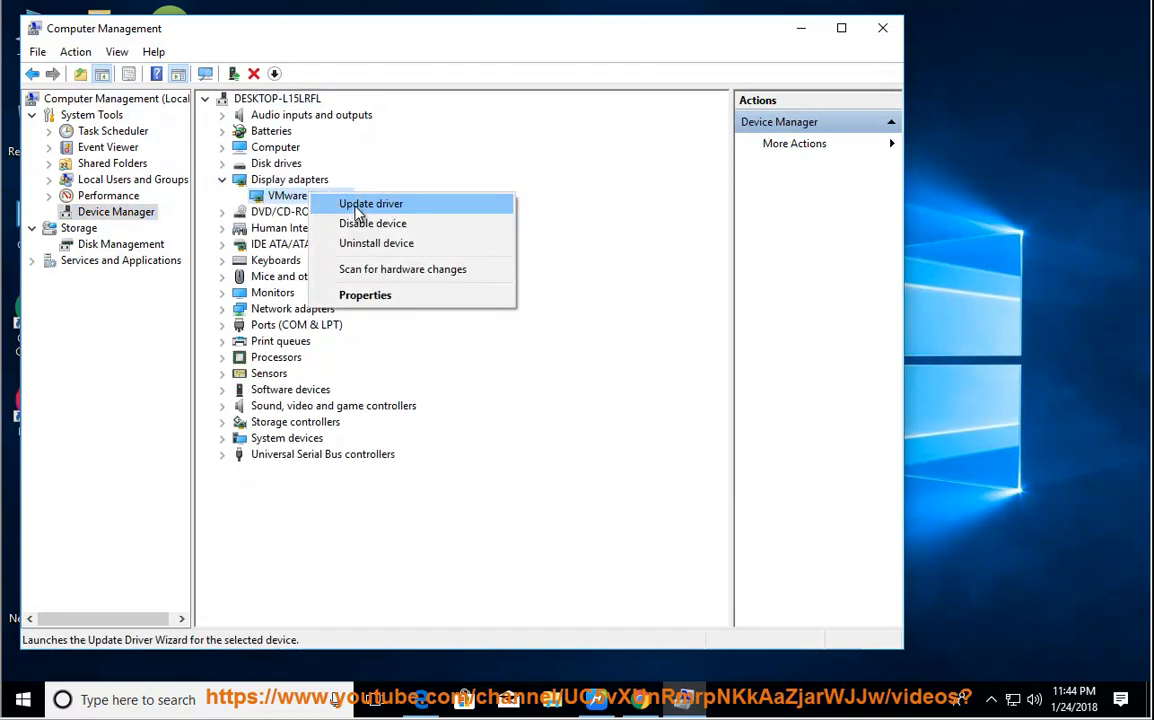
click(370, 203)
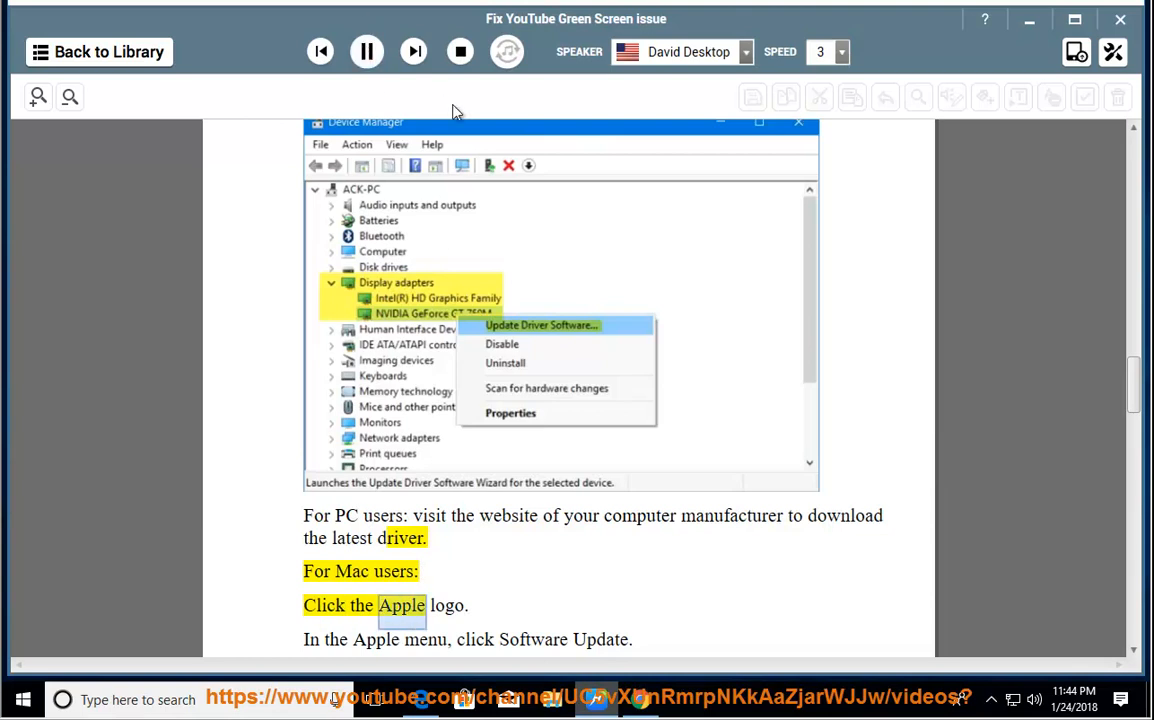
Read the Mac driver steps and the screen refresh-rate tip aloud, then pause
scroll(down, 3)
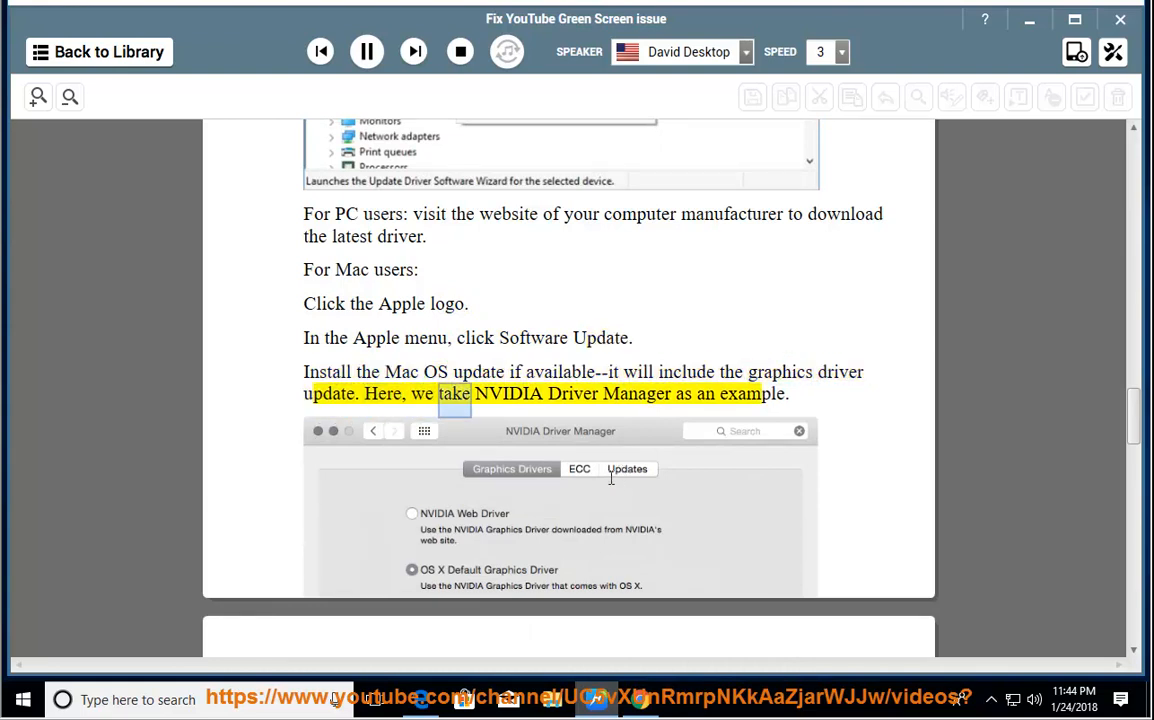
scroll(down, 3)
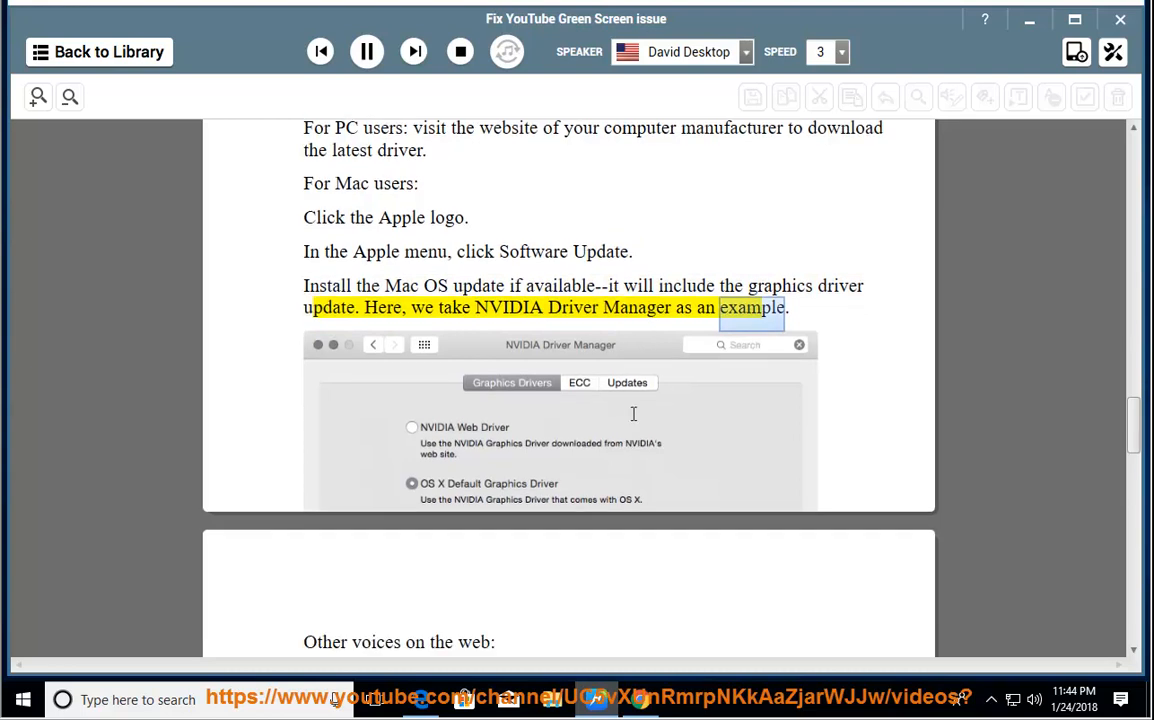
scroll(down, 3)
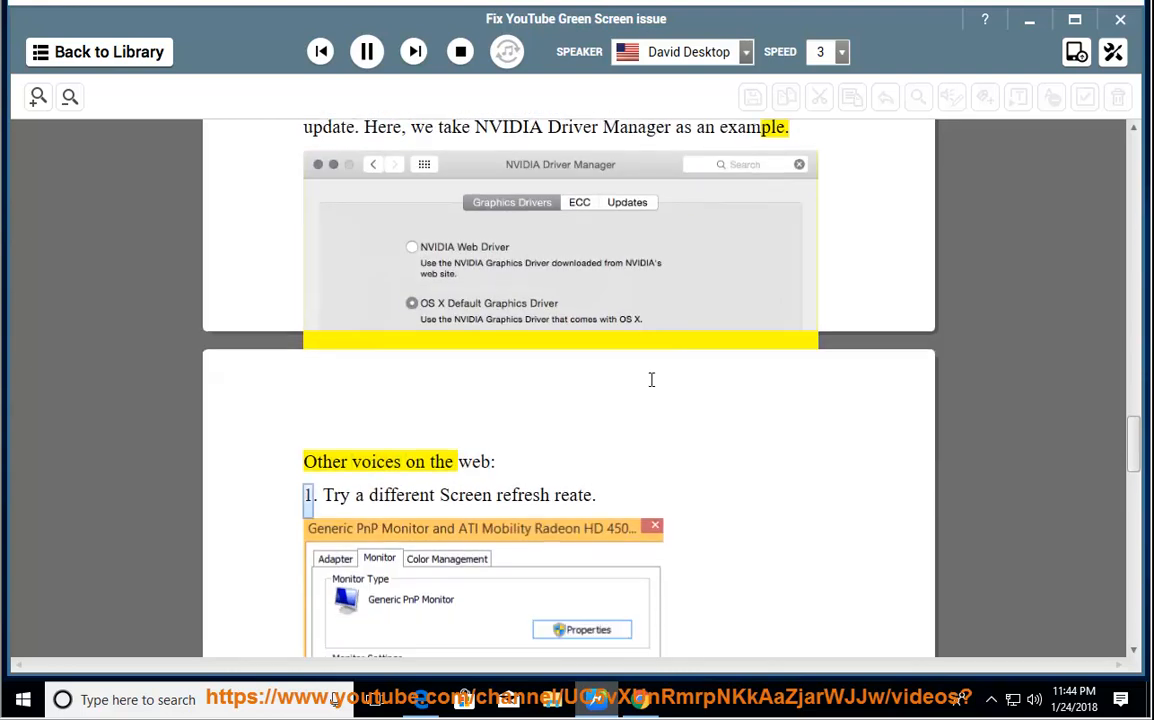
scroll(down, 3)
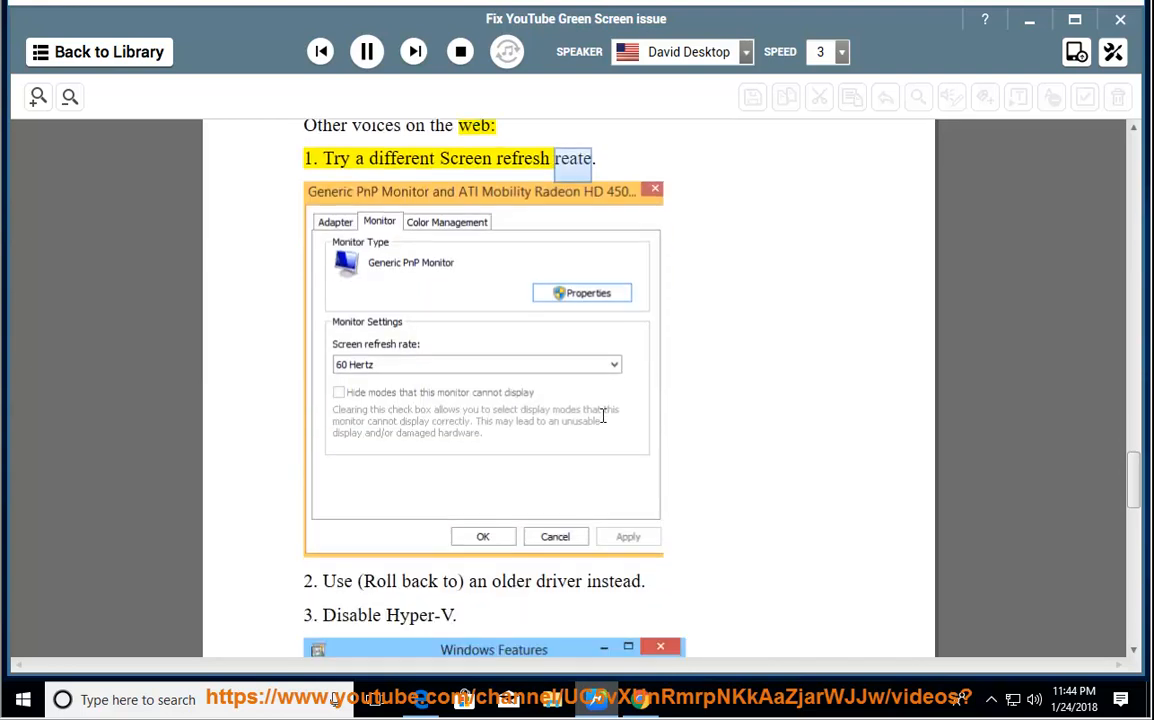
click(366, 51)
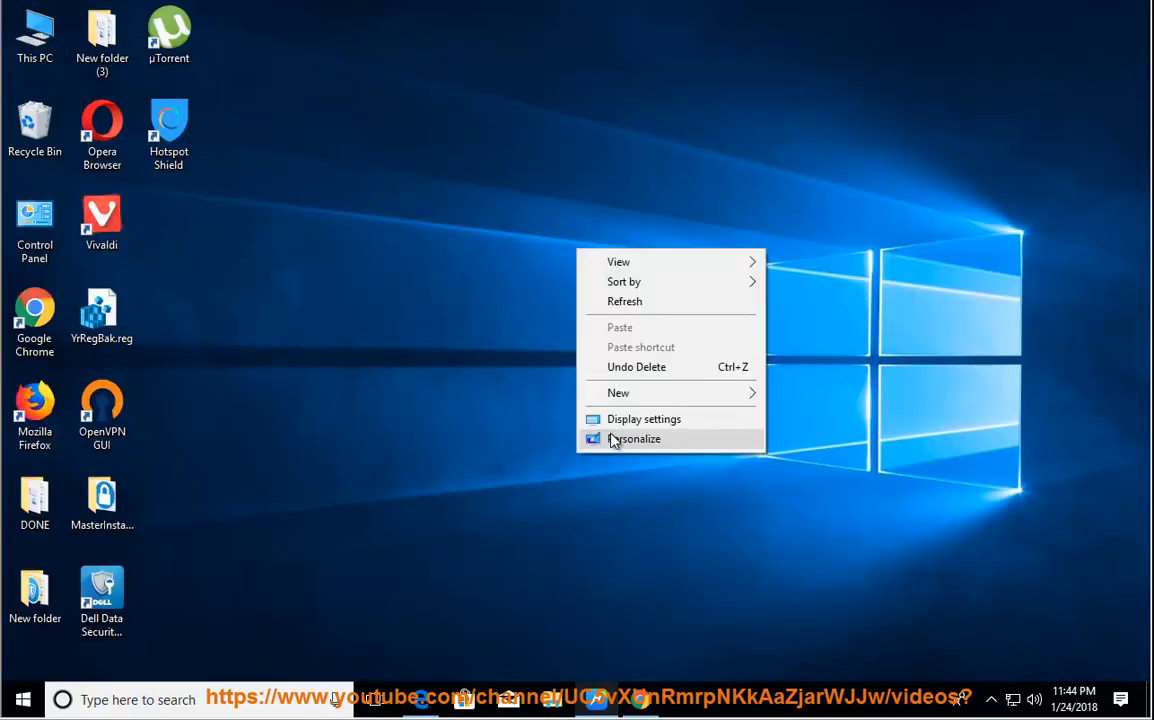
Check the monitor's 60 Hz refresh rate in display adapter properties, then resume the guide
click(644, 419)
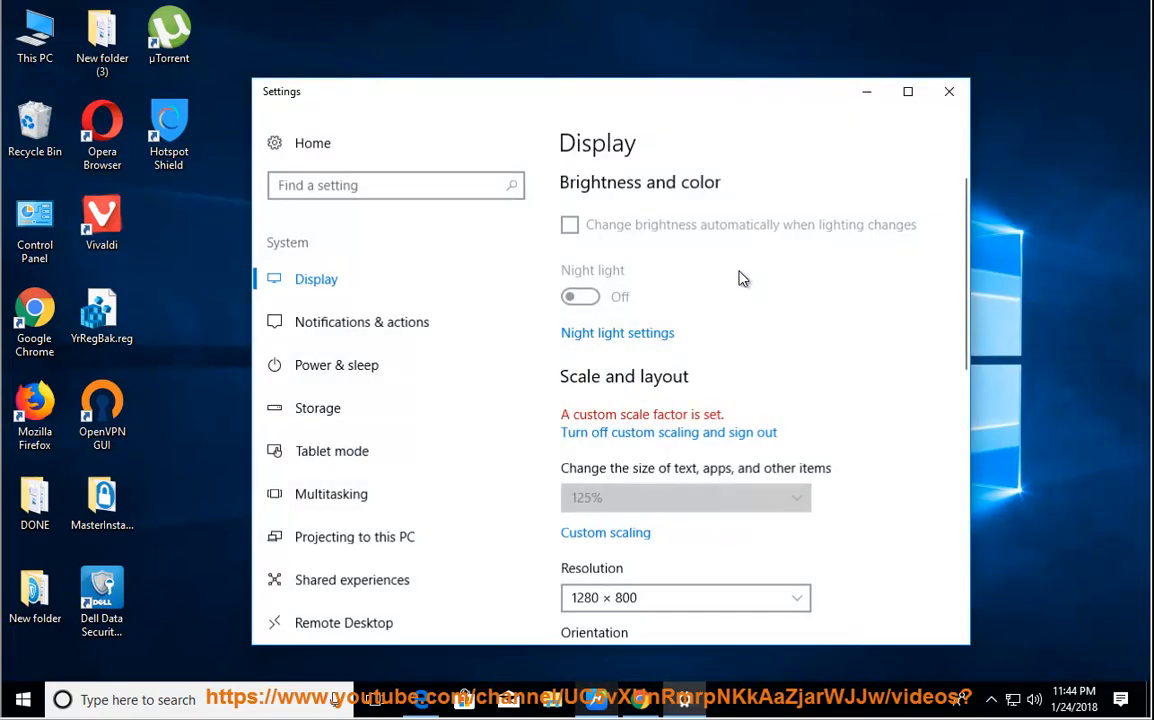
scroll(down, 3)
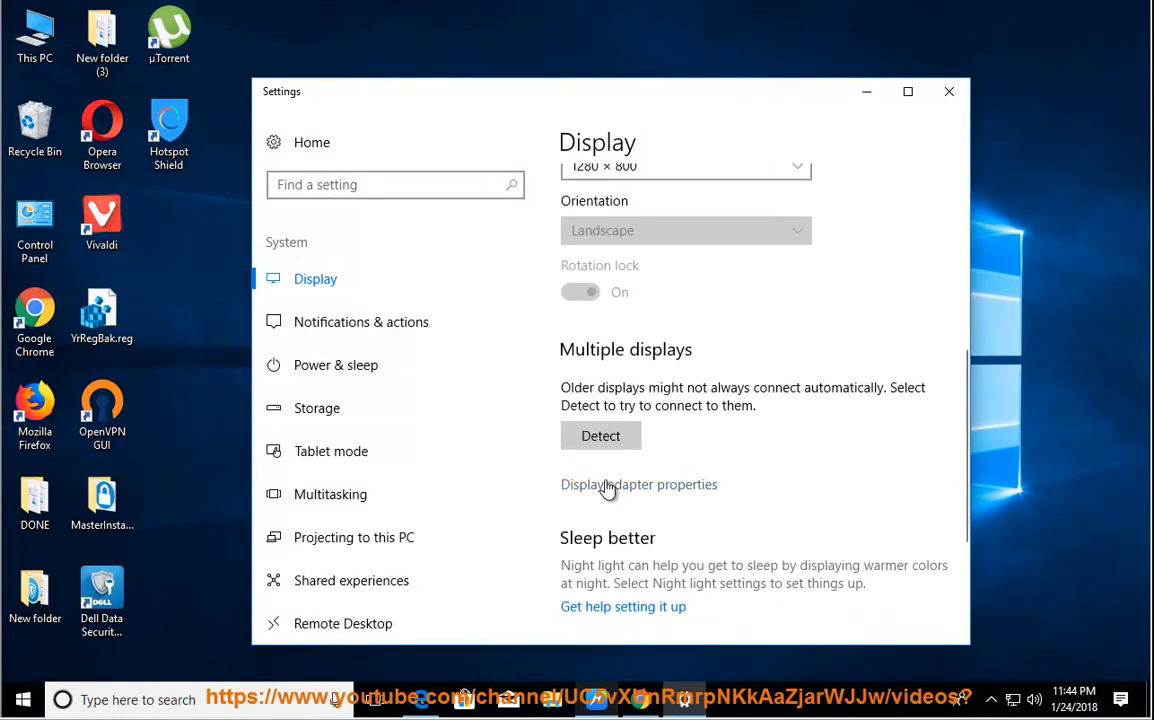
click(638, 484)
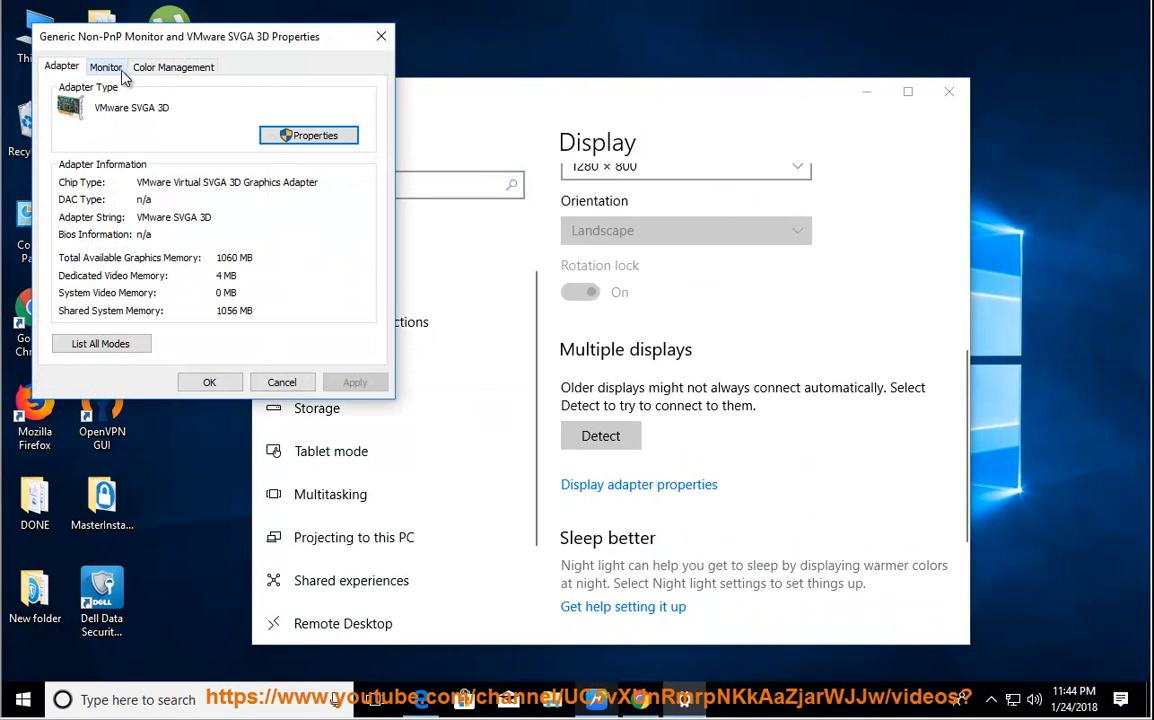
click(105, 66)
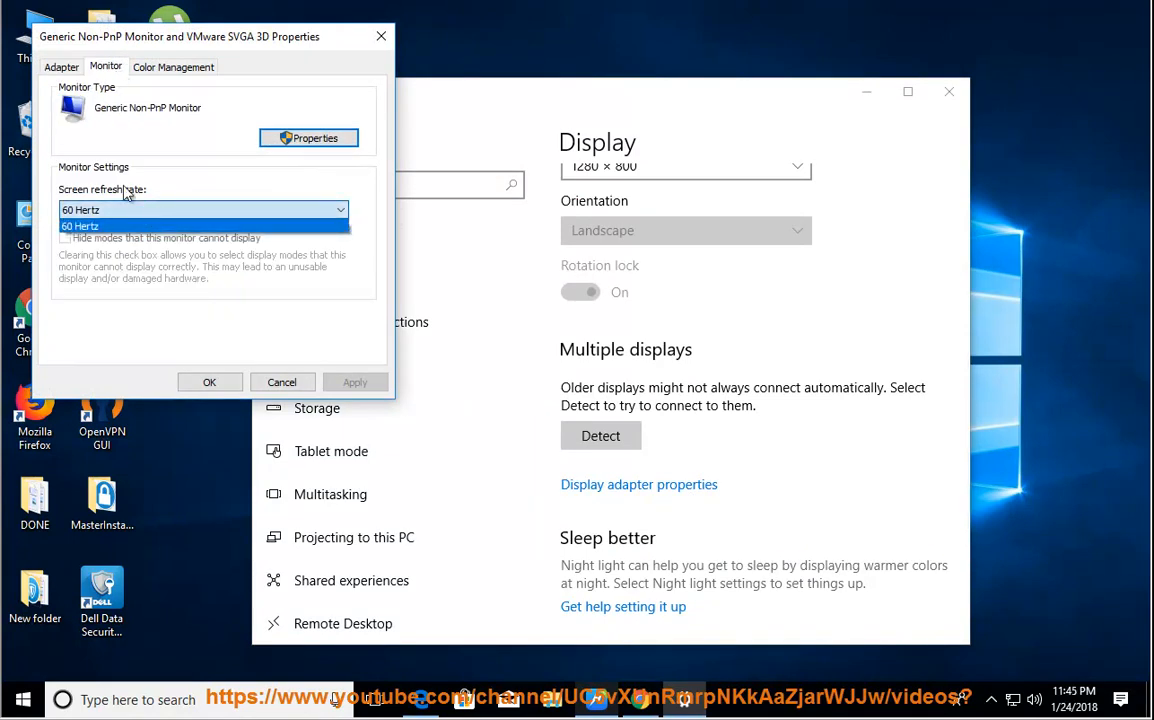
click(202, 209)
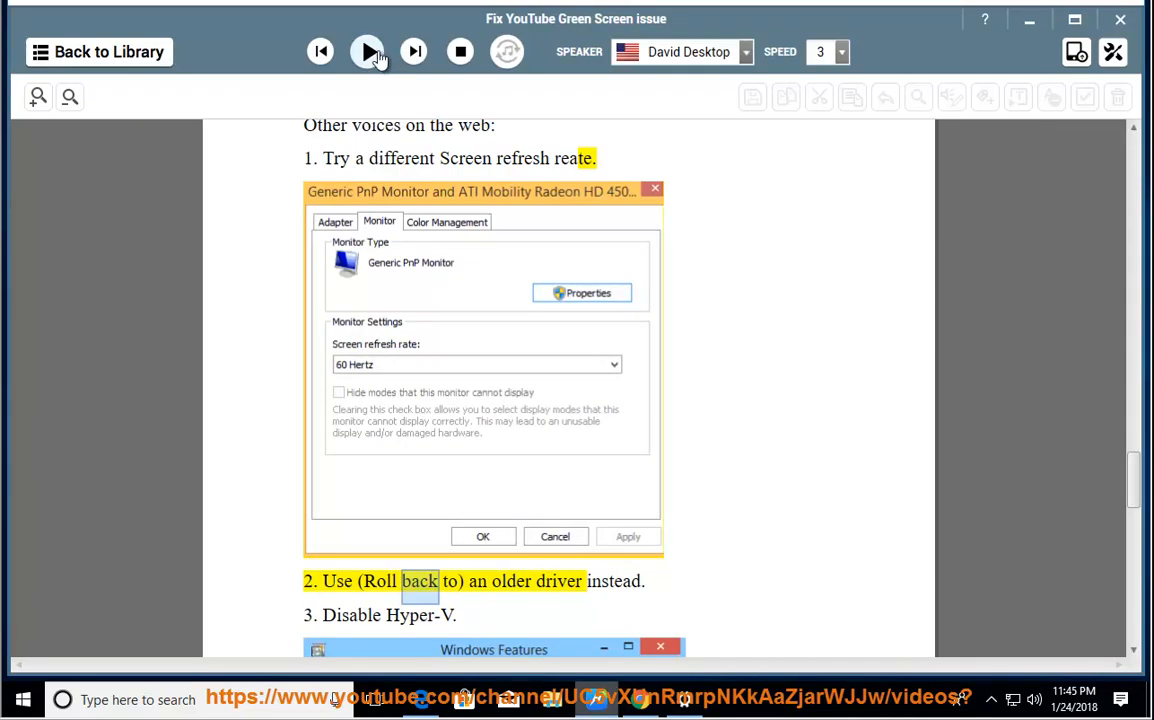
click(367, 51)
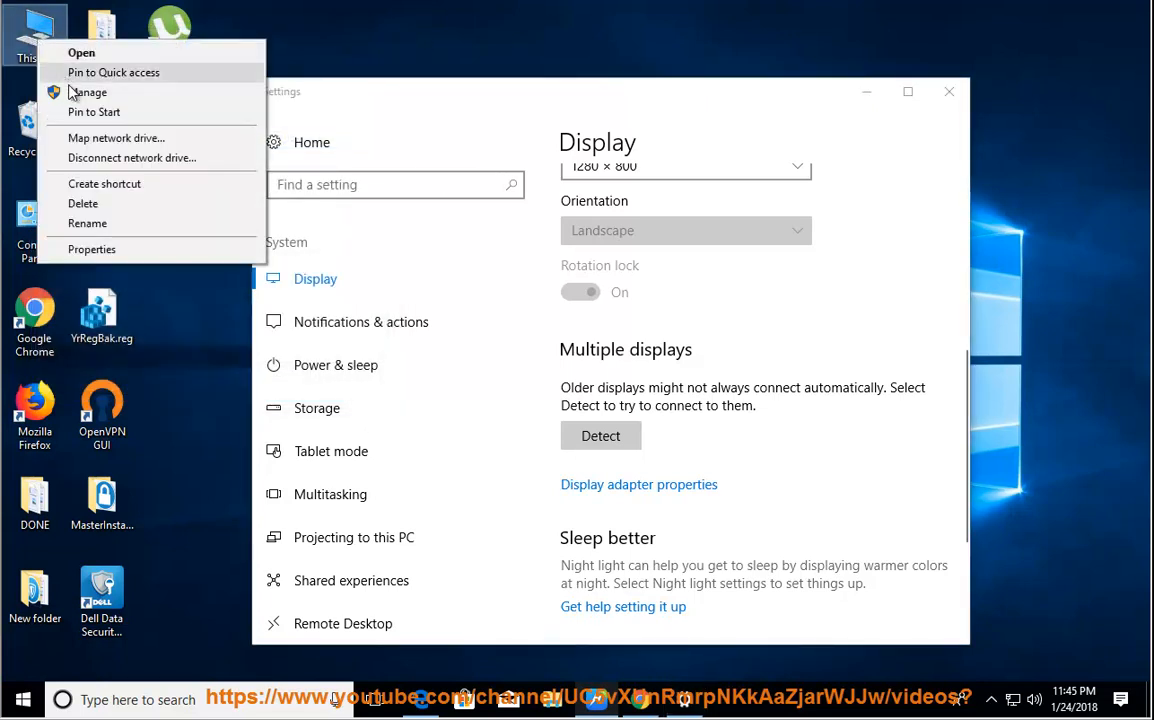
In Device Manager, show the VMware SVGA 3D adapter's Uninstall device option
click(450, 165)
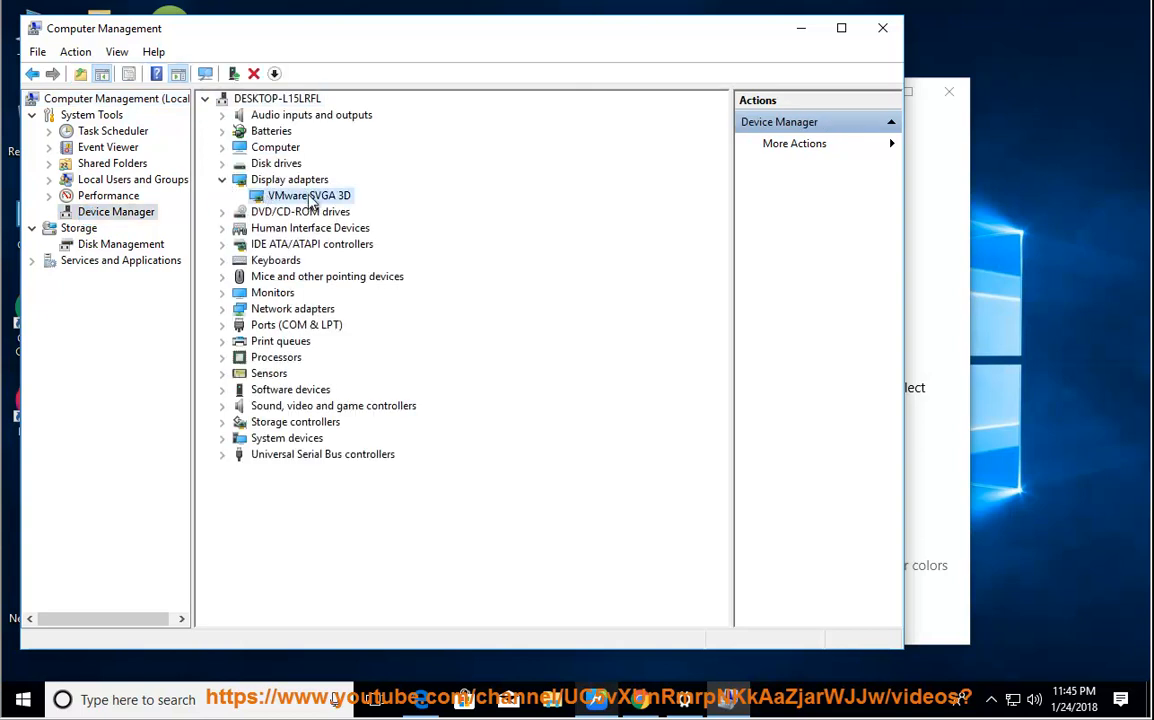
right_click(309, 195)
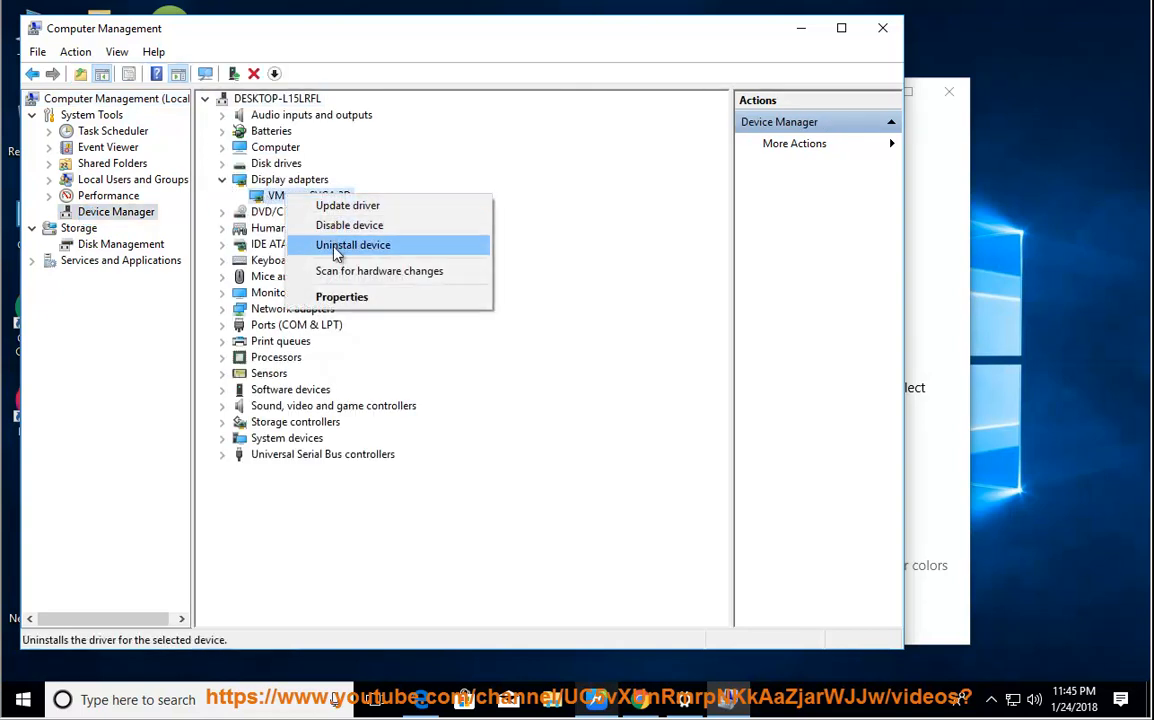
click(353, 245)
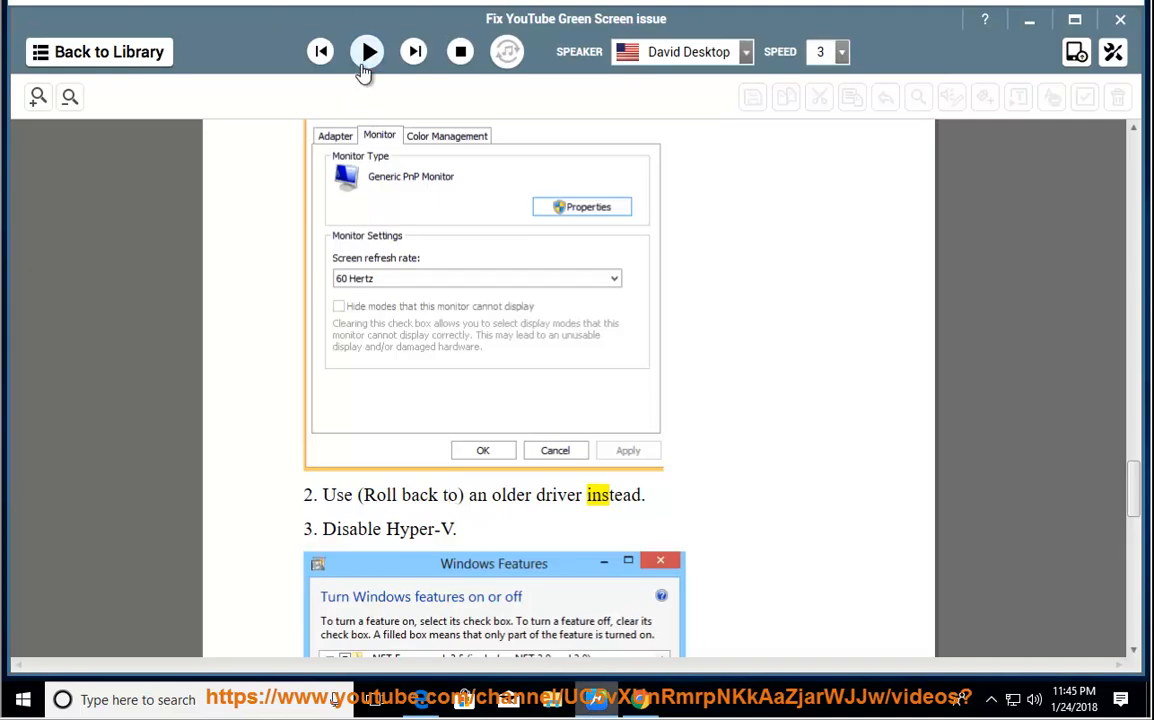
Play the roll-back-driver and Disable Hyper-V tips, then pause reading
click(366, 51)
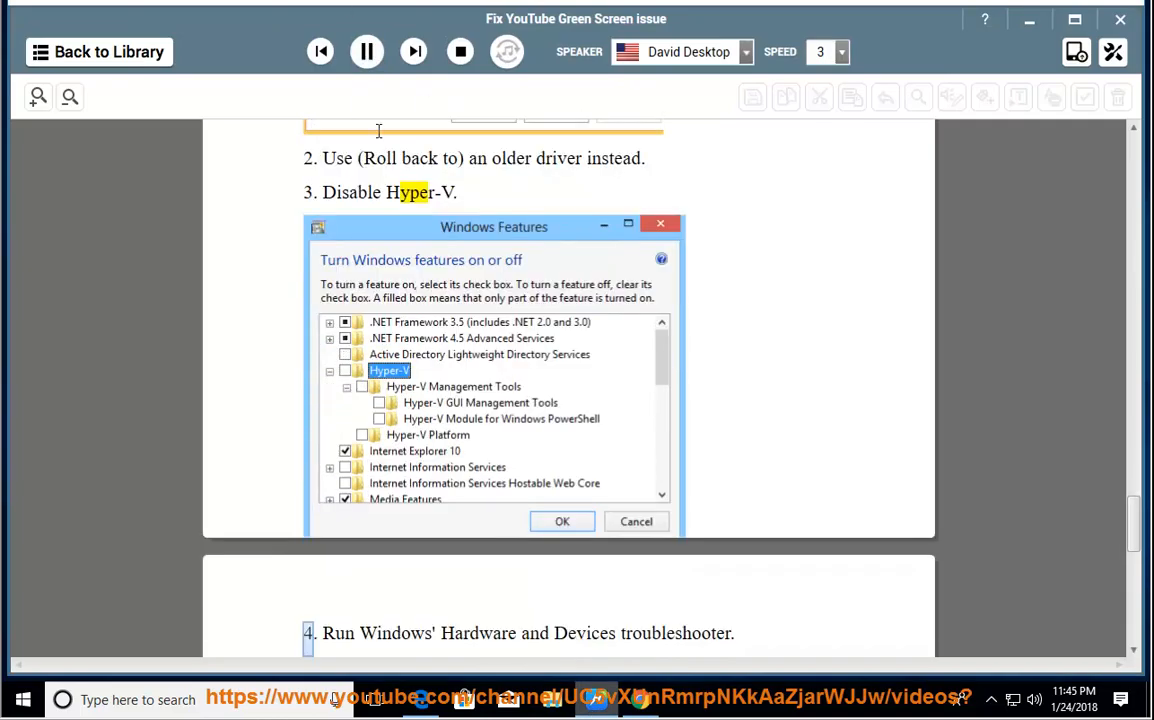
click(366, 51)
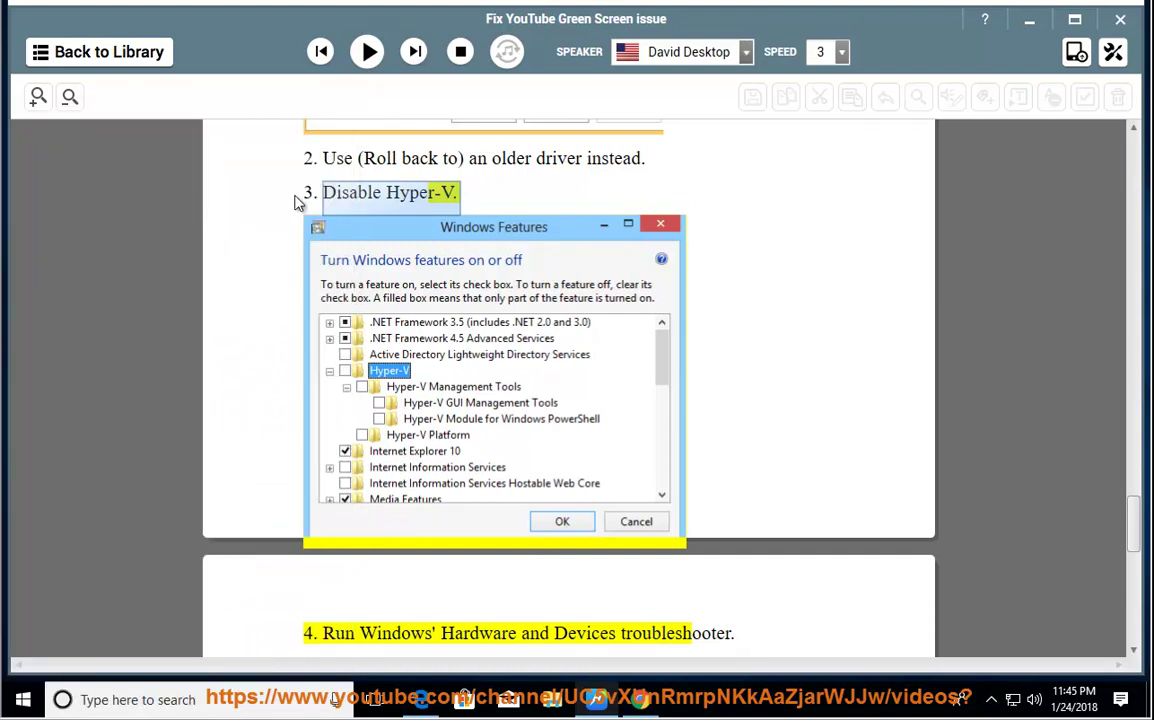
mouse_move(573, 179)
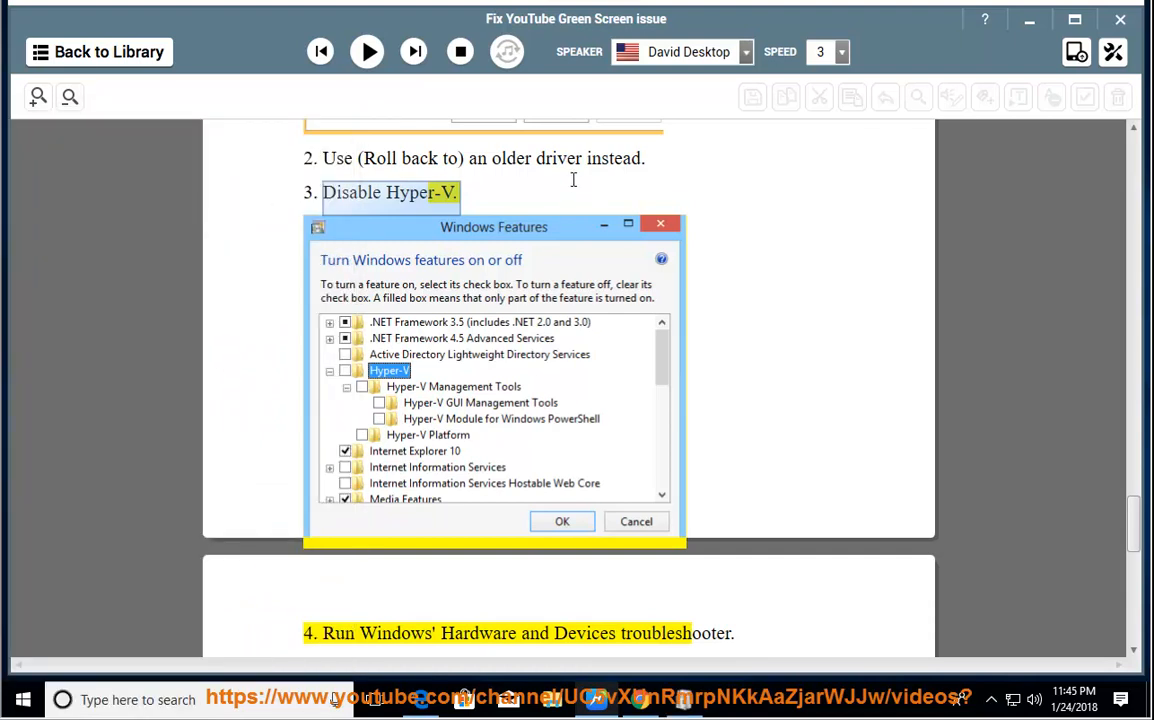
mouse_move(370, 270)
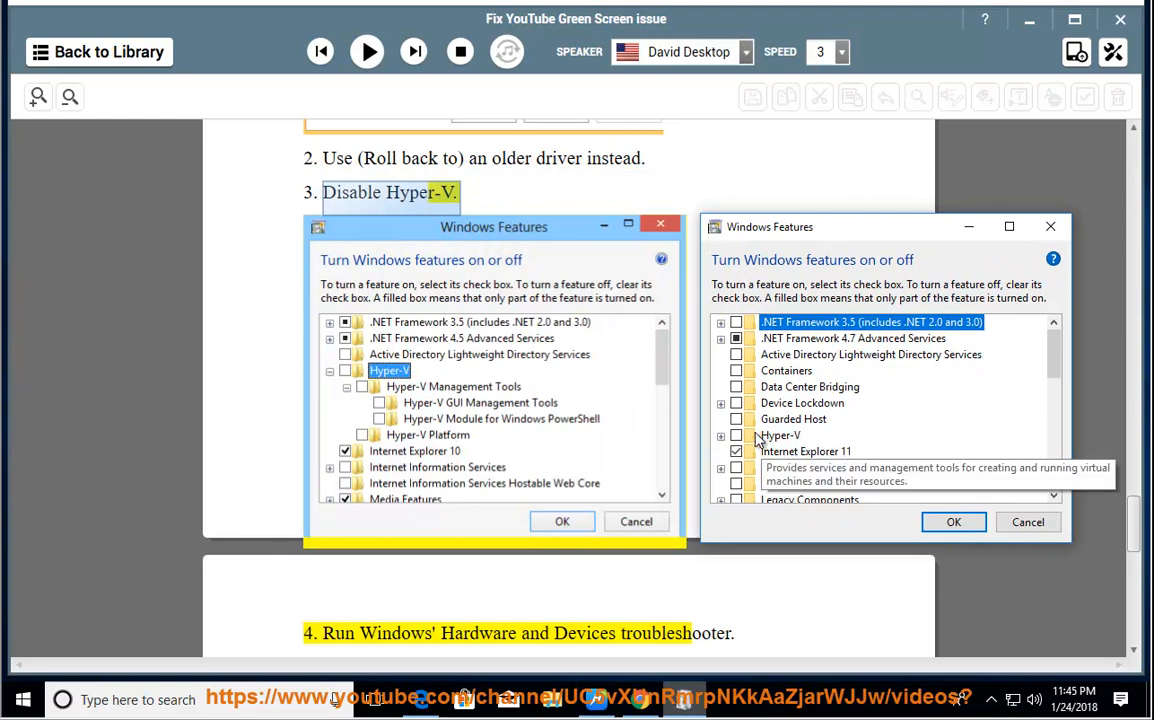
Select Hyper-V in Windows Features, then cancel without changing anything
click(780, 435)
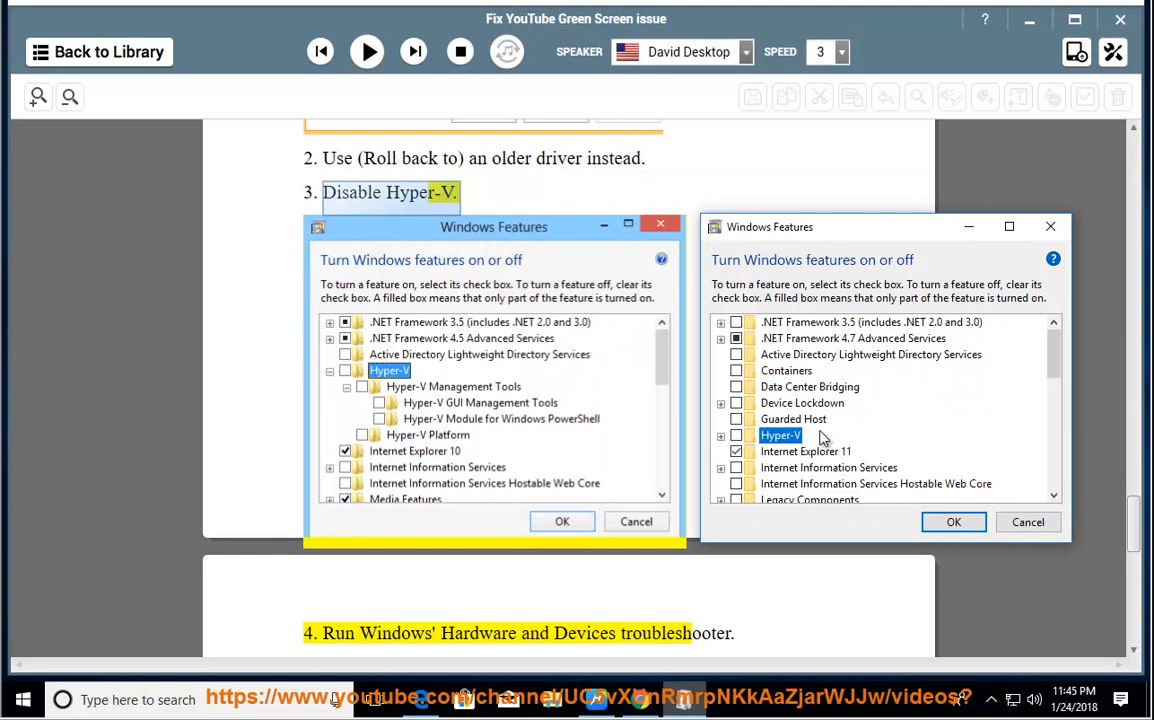
click(722, 419)
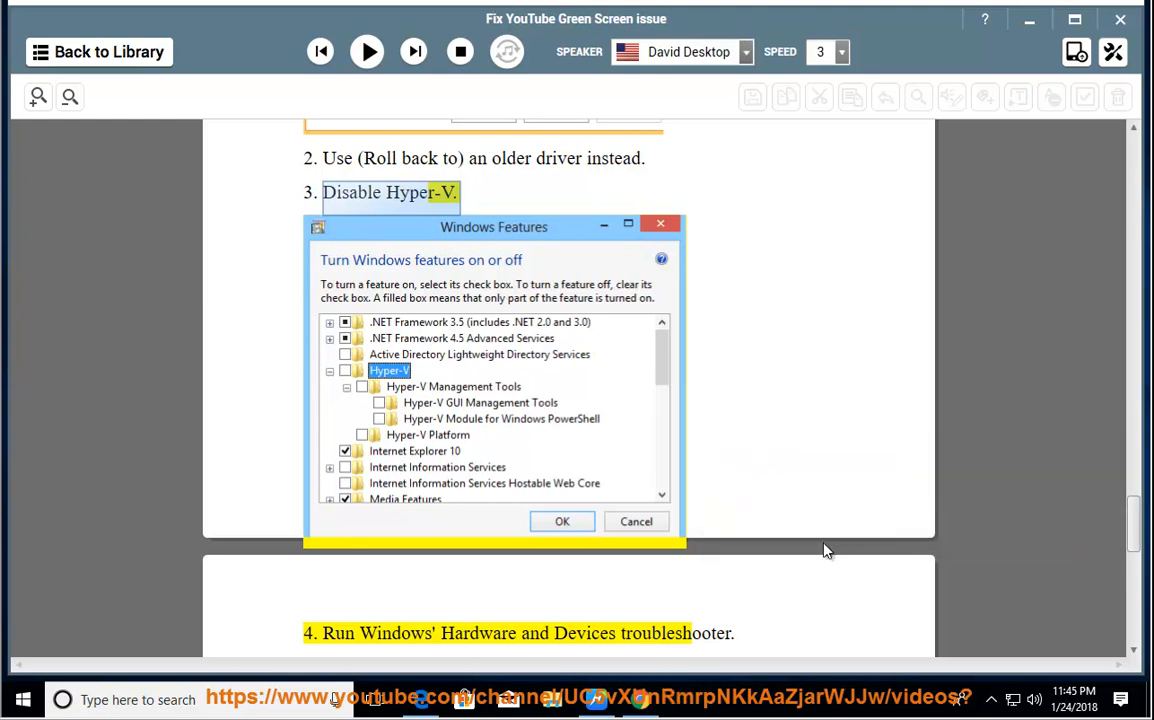
Play the hardware troubleshooter and video-quality tips, scrolling along, then stop playback
click(366, 51)
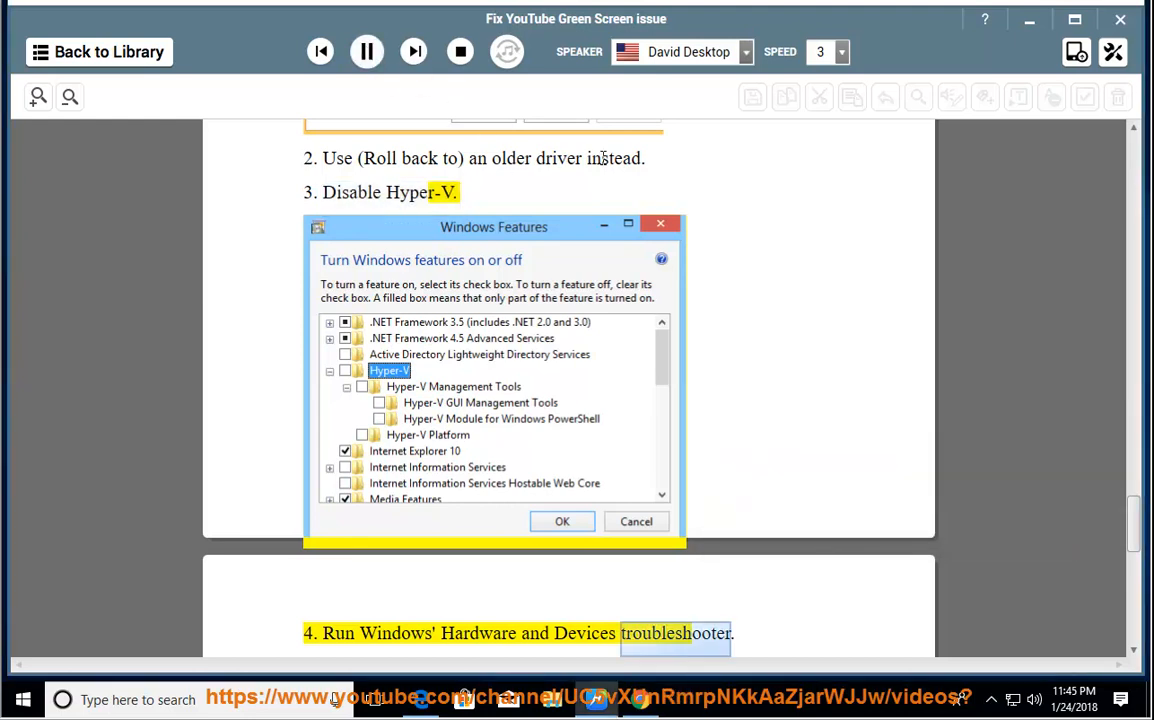
scroll(down, 3)
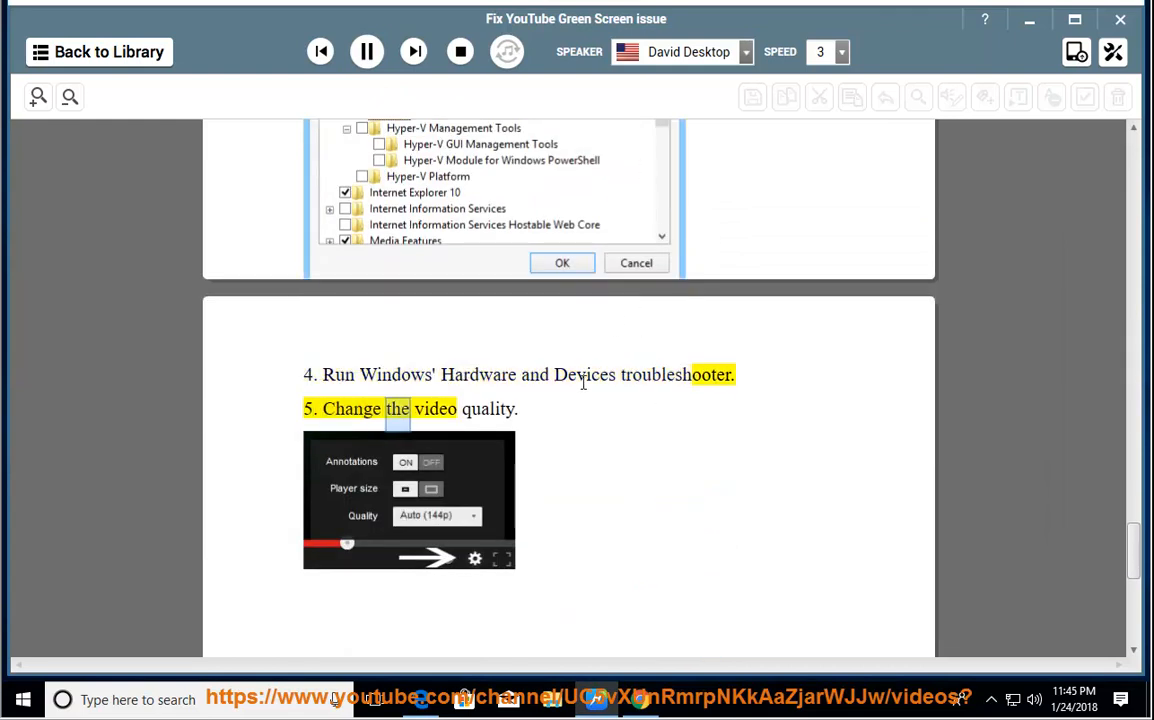
click(366, 51)
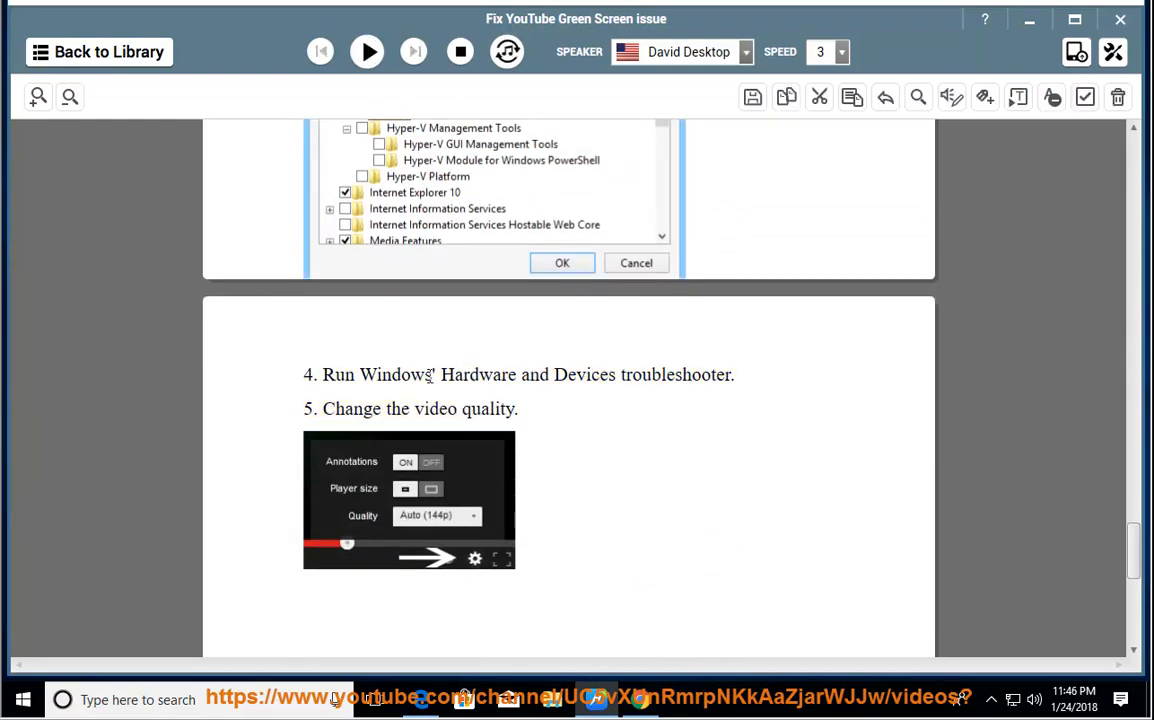